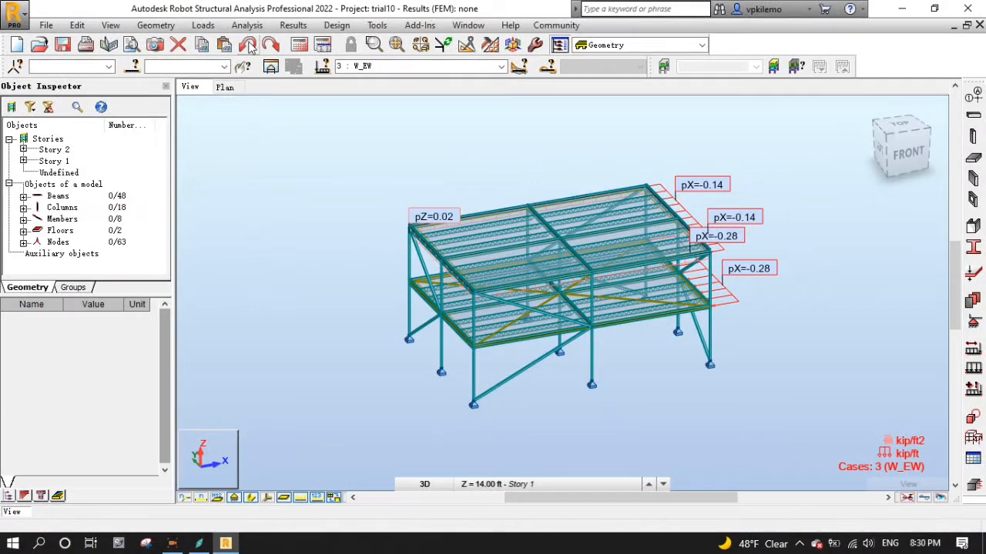
Create a new Seismic (Equivalent Lateral Force Method) analysis case and confirm it
{"action": "left_click", "coordinate": [246, 25]}
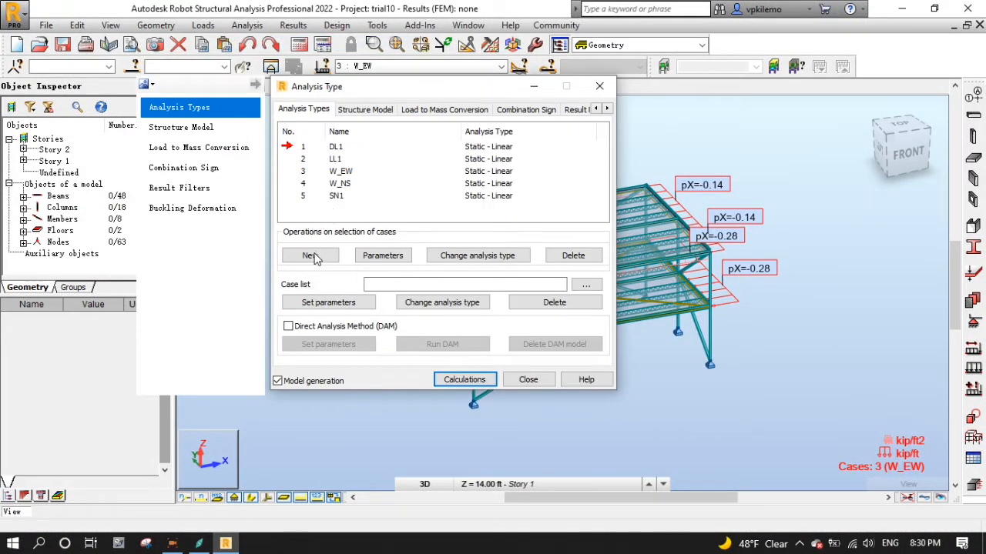
{"action": "left_click", "coordinate": [309, 255]}
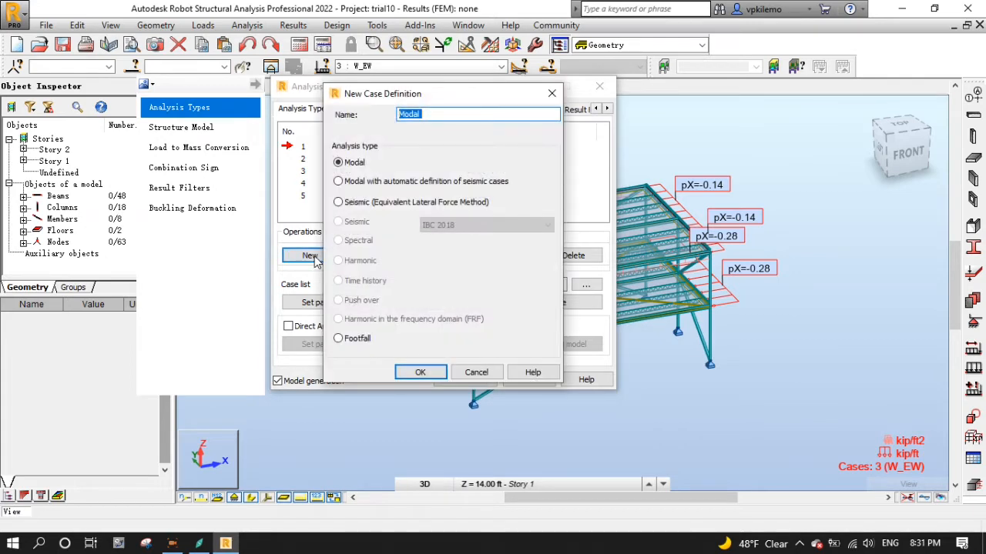
{"action": "left_click", "coordinate": [338, 202]}
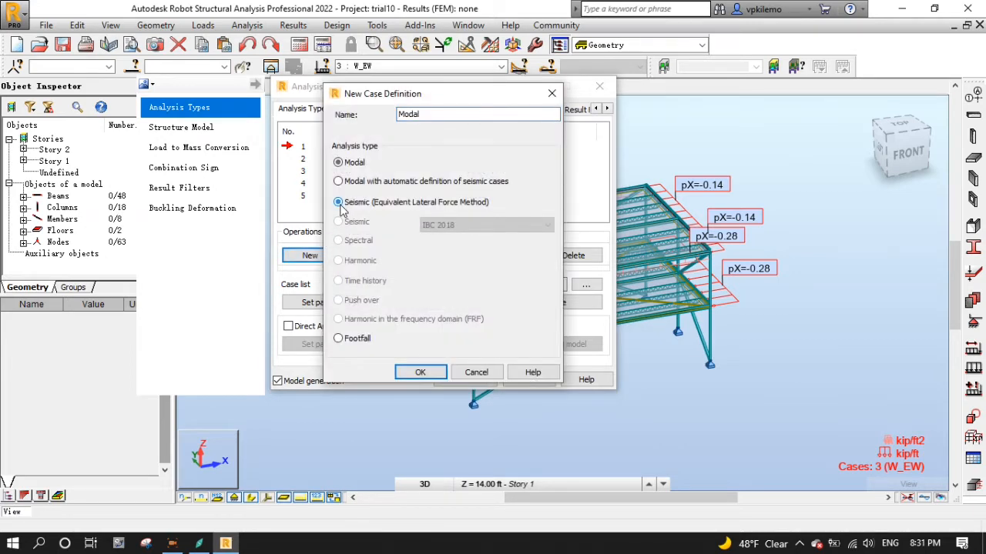
{"action": "left_click", "coordinate": [338, 202]}
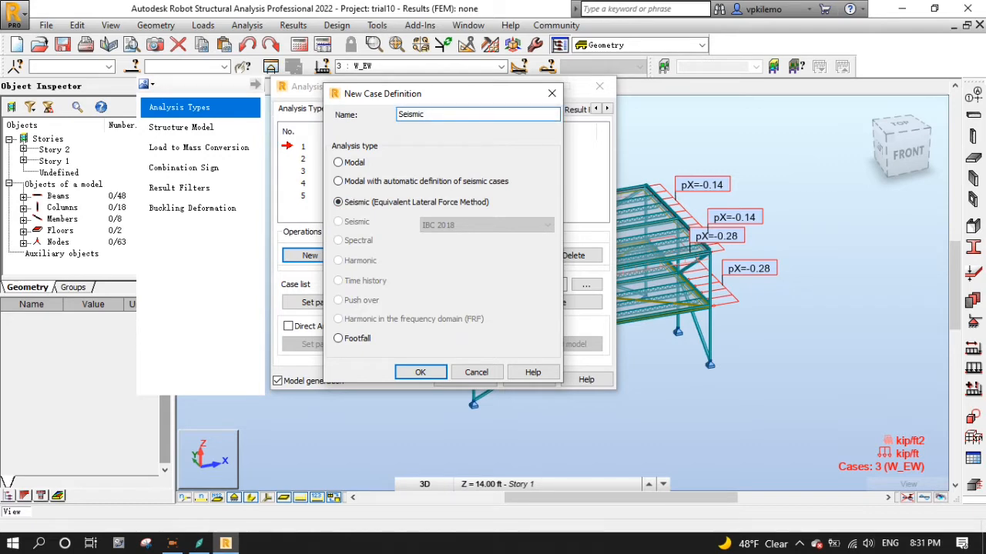
{"action": "left_click", "coordinate": [420, 372]}
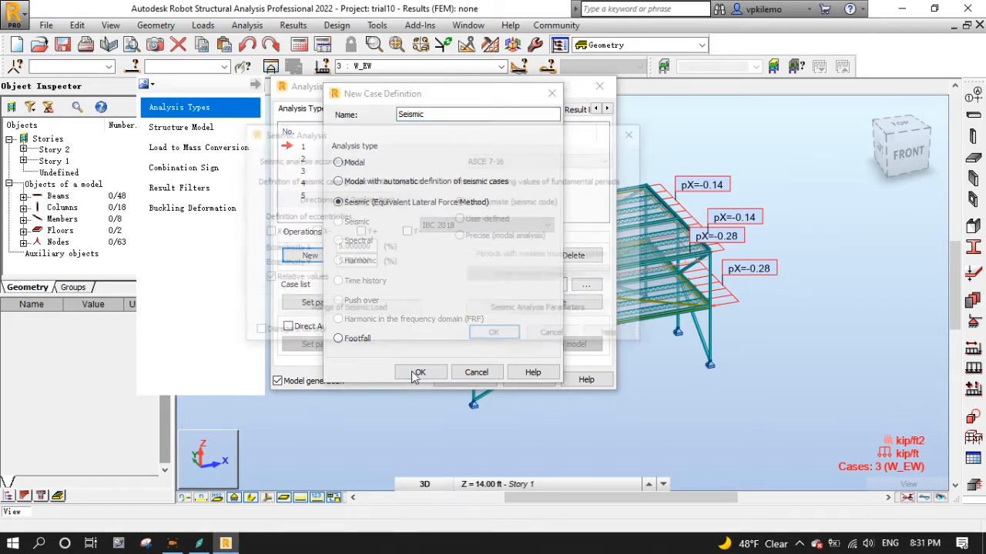
Enable X+, X-, Y+, Y- eccentricities, disregard density, and use precise modal periods
{"action": "left_click", "coordinate": [420, 371]}
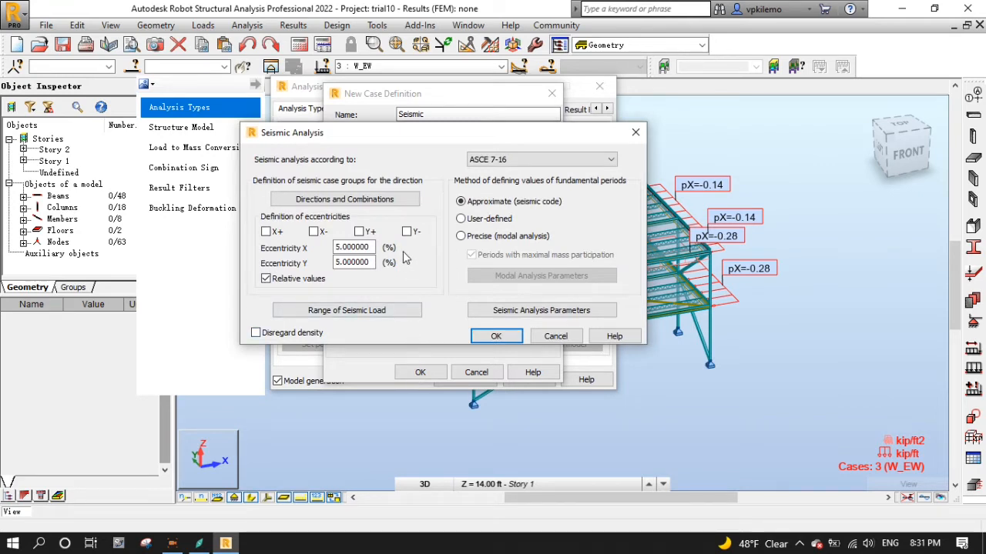
{"action": "mouse_move", "coordinate": [285, 167]}
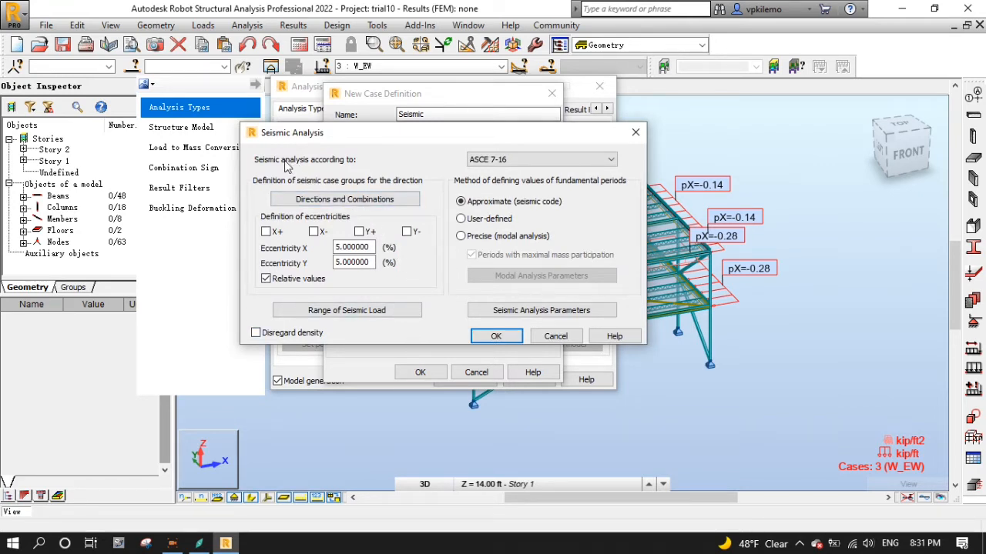
{"action": "mouse_move", "coordinate": [311, 166]}
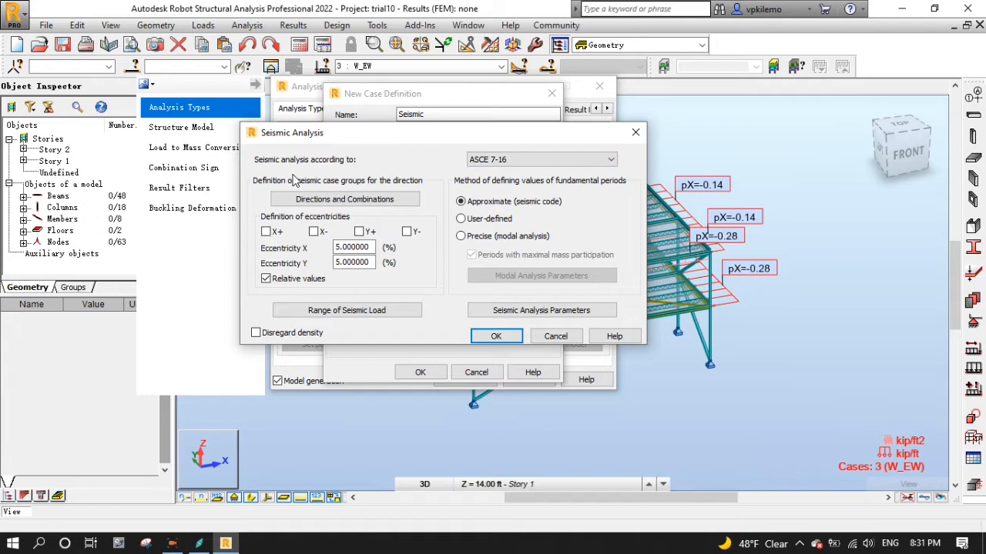
{"action": "mouse_move", "coordinate": [256, 209]}
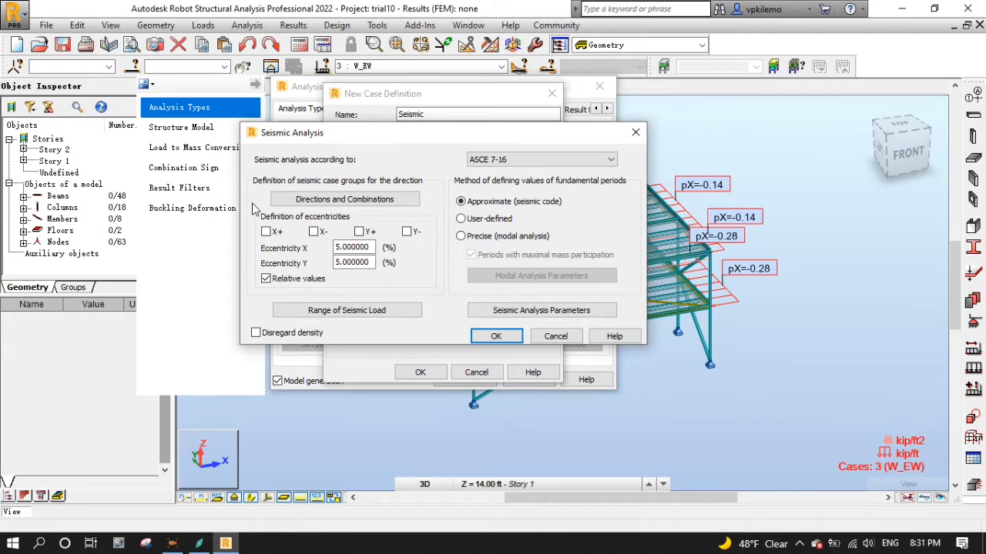
{"action": "mouse_move", "coordinate": [381, 214]}
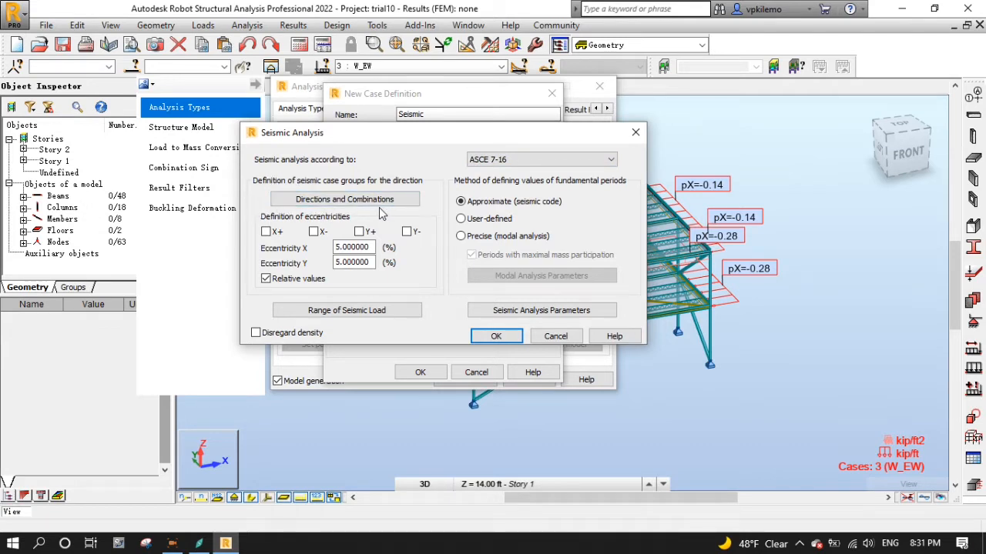
{"action": "left_click", "coordinate": [312, 232]}
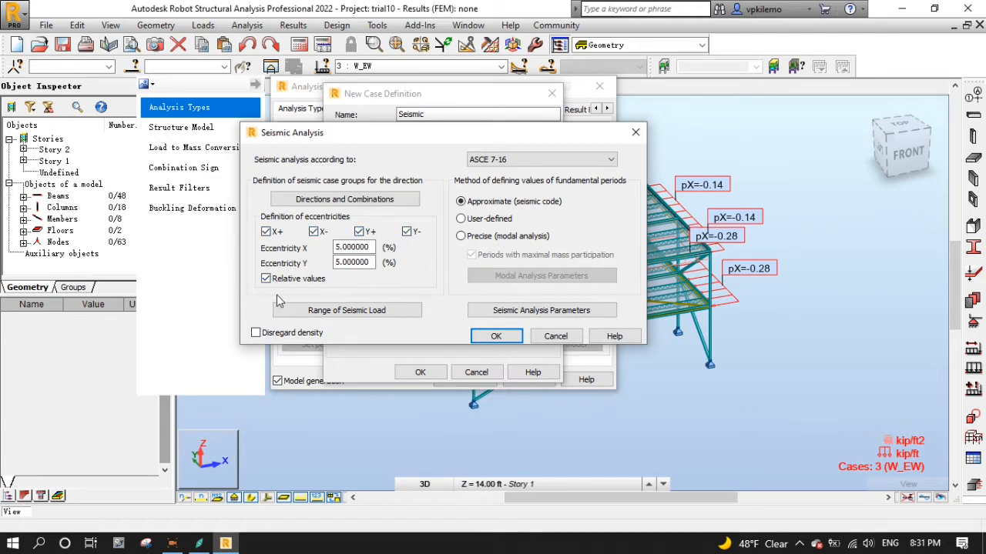
{"action": "left_click", "coordinate": [255, 332]}
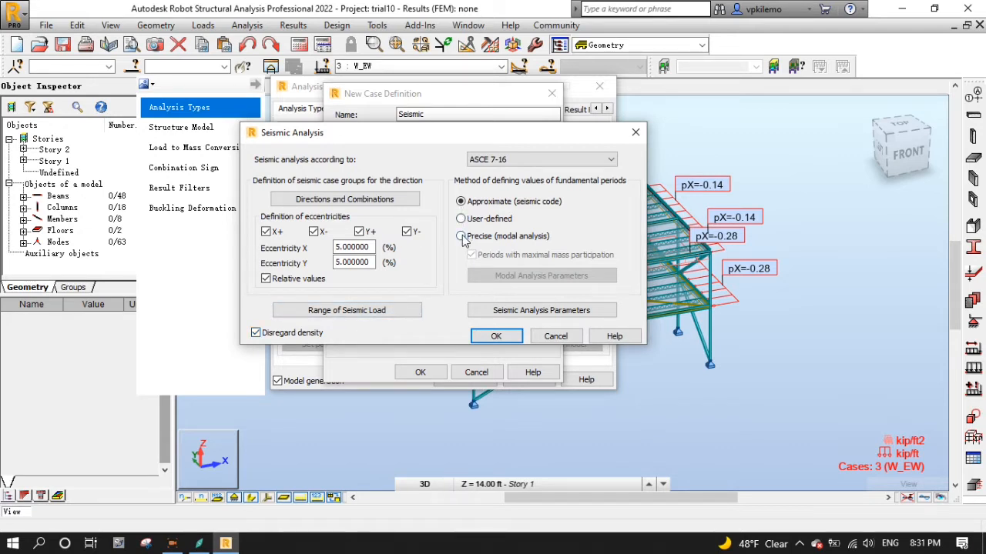
{"action": "left_click", "coordinate": [461, 235]}
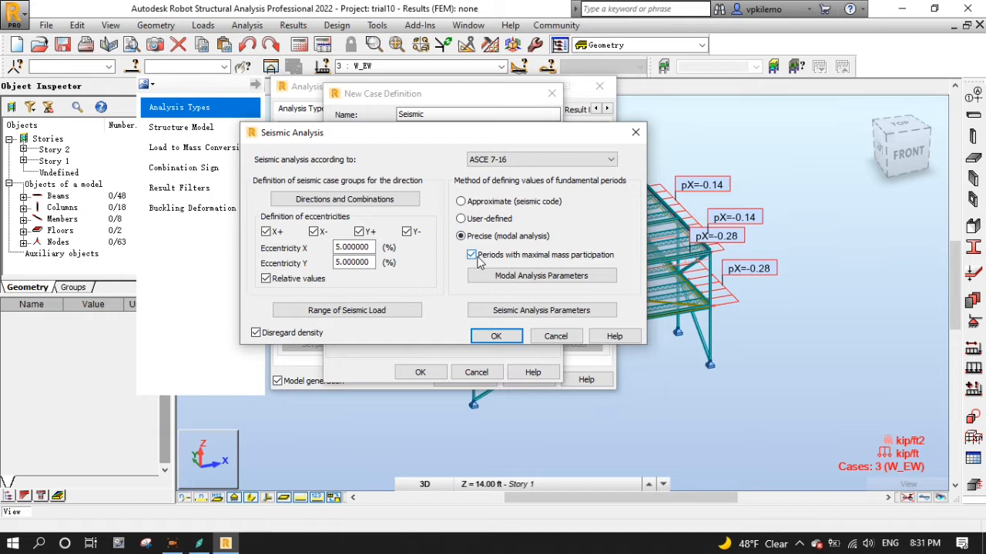
{"action": "left_click", "coordinate": [541, 275]}
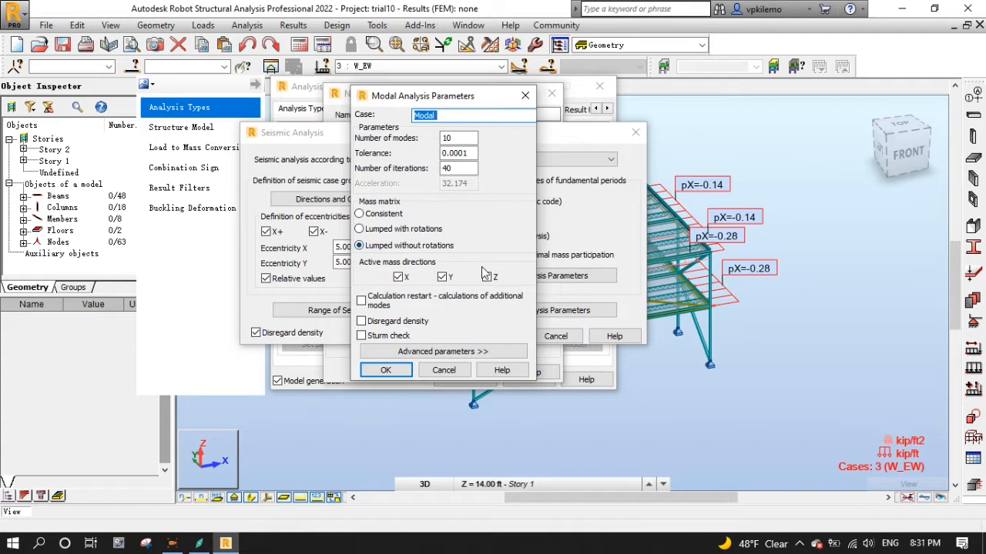
Accept modal parameters, then set ASCE 7-16 site class B, R = 3, density disregarded
{"action": "left_click", "coordinate": [385, 370]}
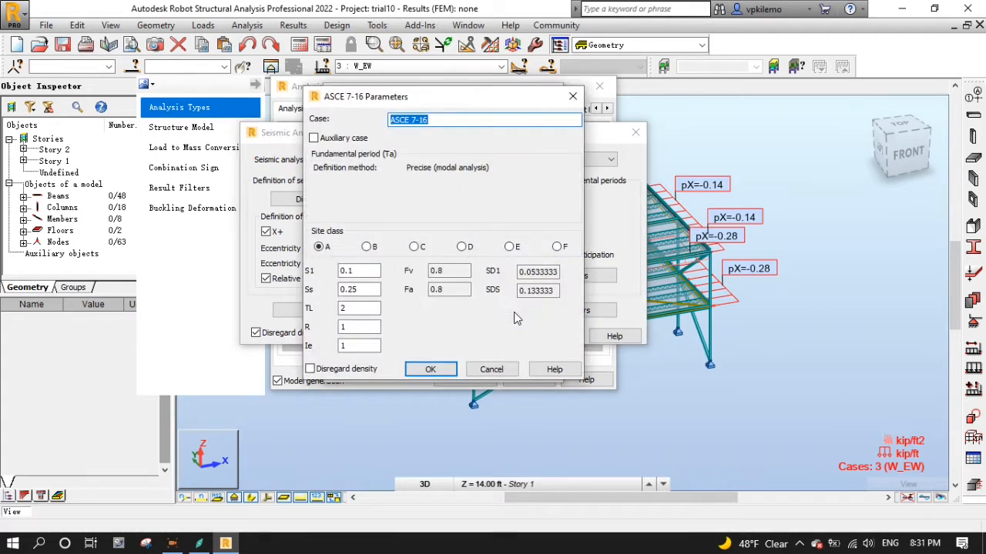
{"action": "left_click", "coordinate": [365, 246]}
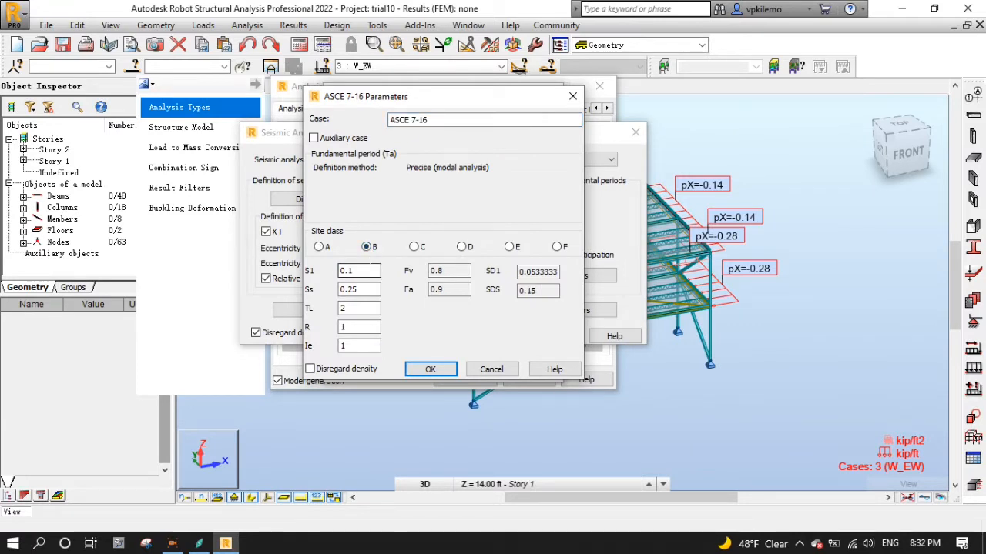
{"action": "triple_click", "coordinate": [358, 327]}
{"action": "type", "text": "3"}
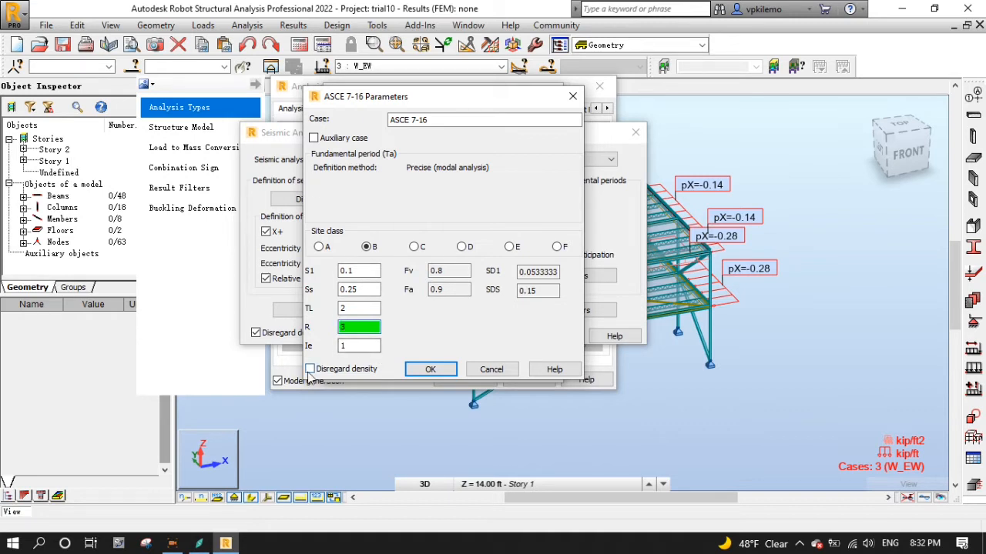
{"action": "left_click", "coordinate": [310, 368]}
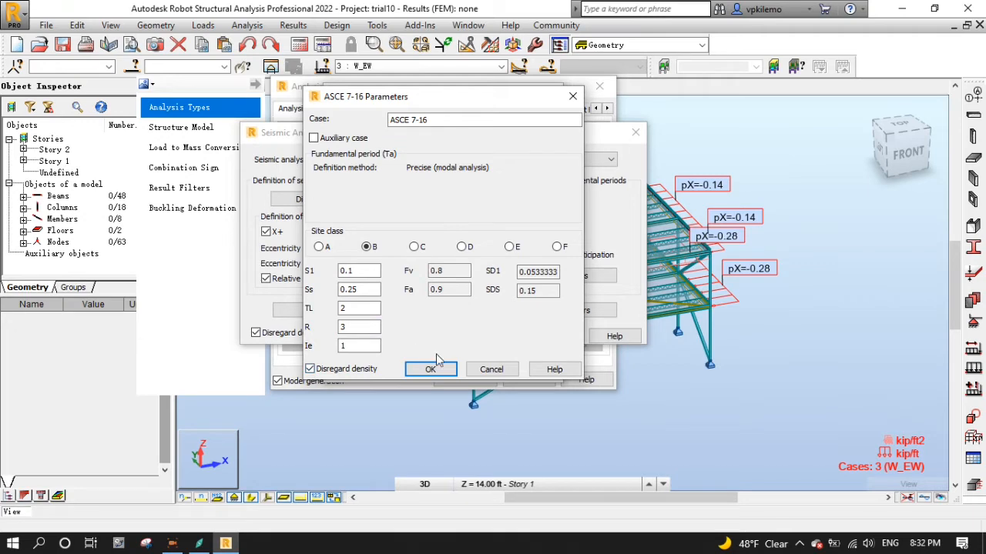
{"action": "left_click", "coordinate": [431, 369]}
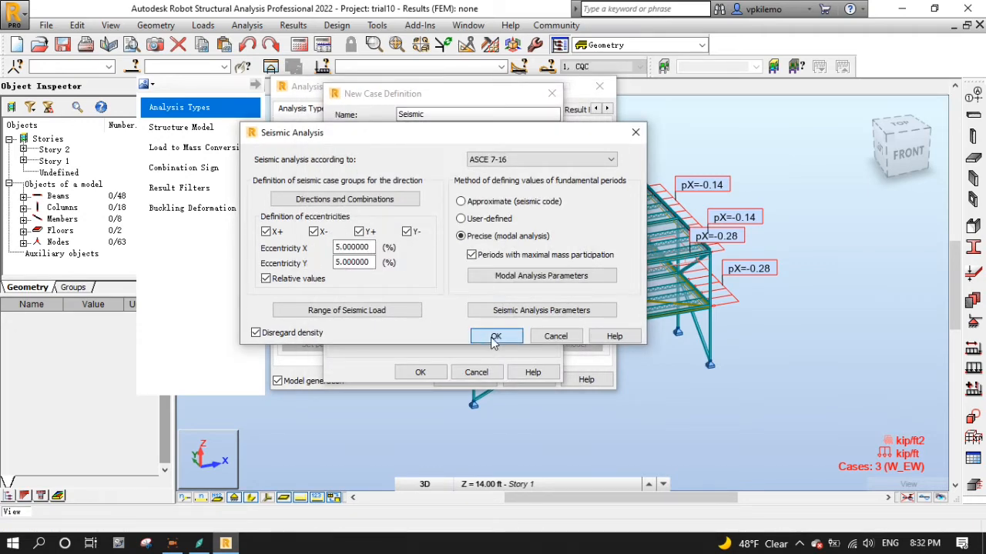
Confirm the seismic settings to generate ASCE 7-16 cases and review the analysis case list
{"action": "left_click", "coordinate": [495, 337]}
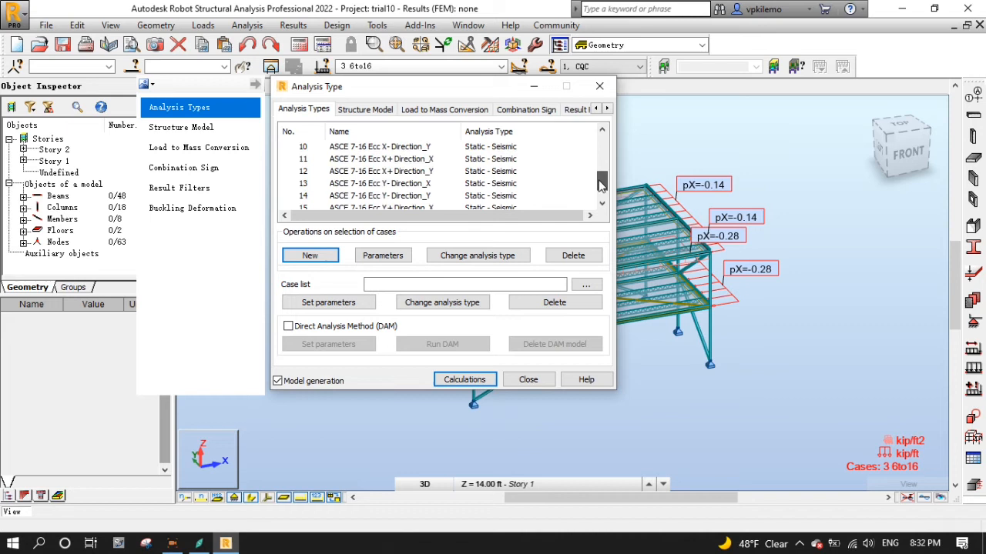
{"action": "scroll", "scroll_direction": "up", "scroll_amount": 3}
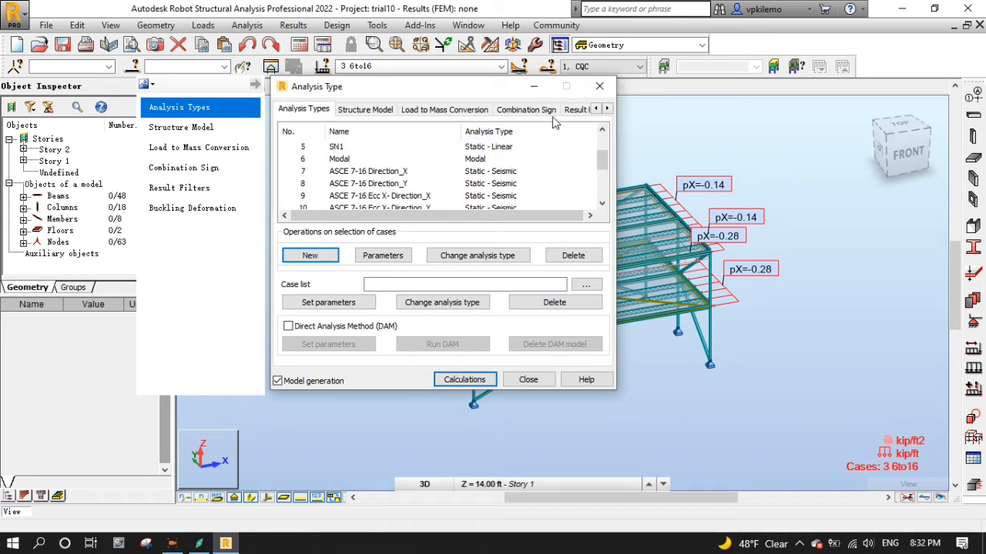
{"action": "left_click", "coordinate": [501, 65]}
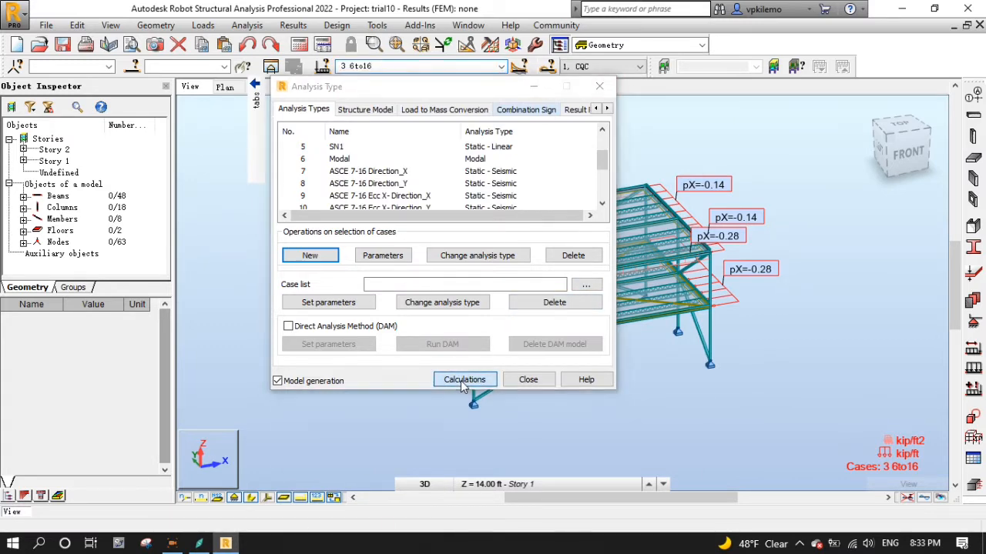
Run calculations, continuing past the verification error, DSC prompt and node instability warning
{"action": "left_click", "coordinate": [464, 379]}
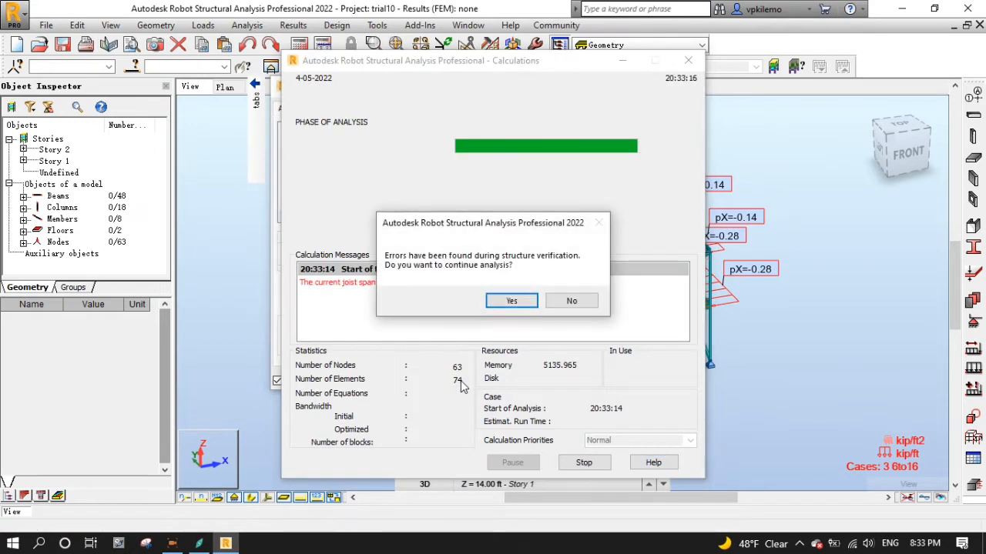
{"action": "mouse_move", "coordinate": [420, 295]}
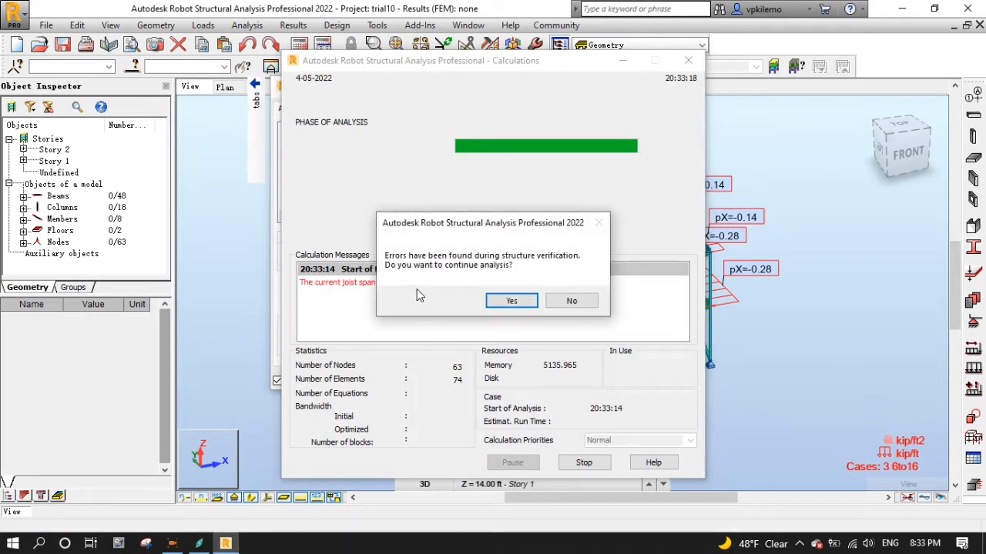
{"action": "mouse_move", "coordinate": [453, 287]}
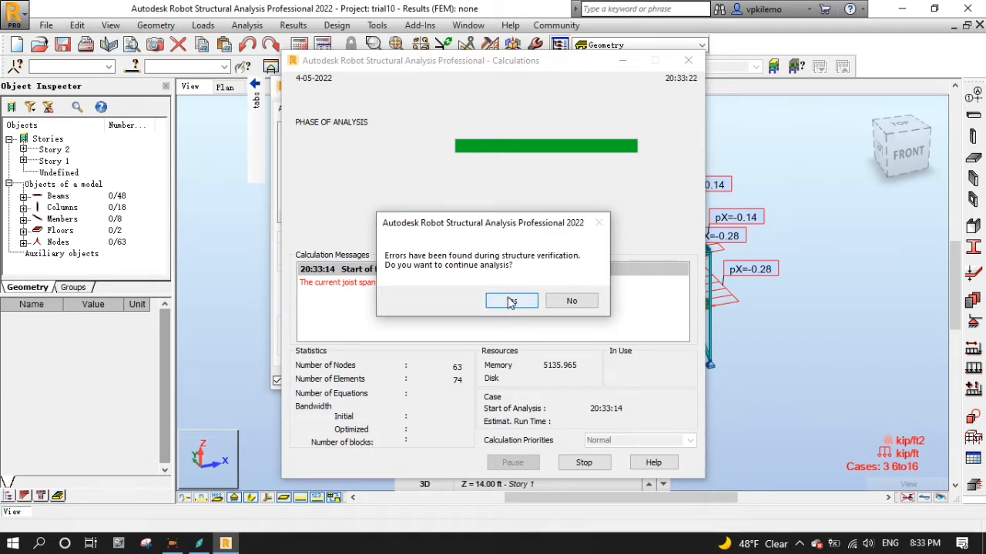
{"action": "left_click", "coordinate": [511, 300]}
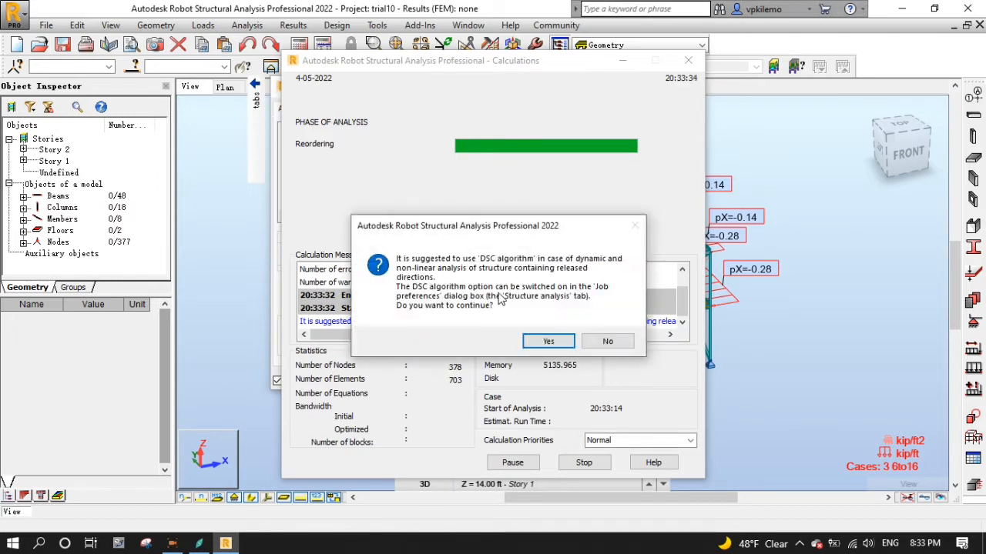
{"action": "mouse_move", "coordinate": [431, 333]}
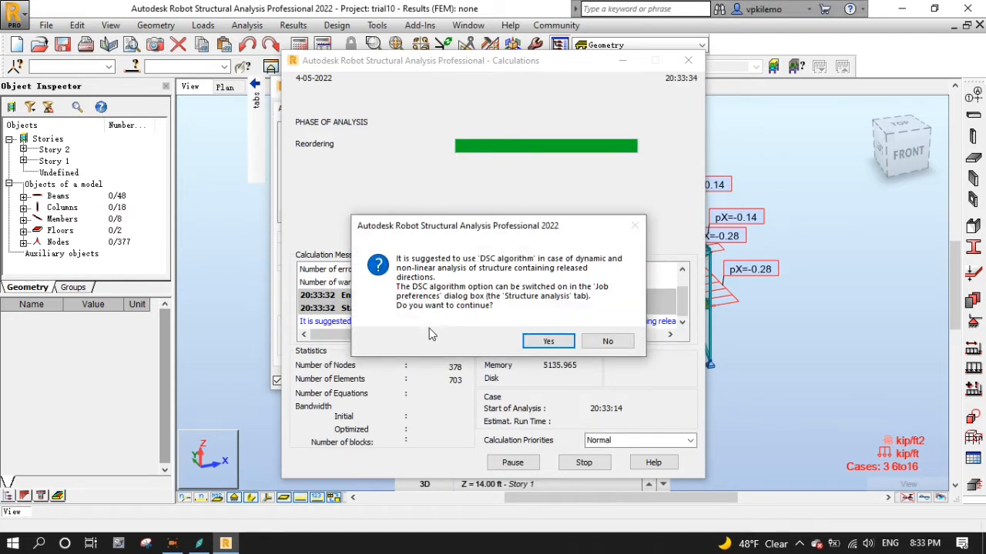
{"action": "mouse_move", "coordinate": [410, 324]}
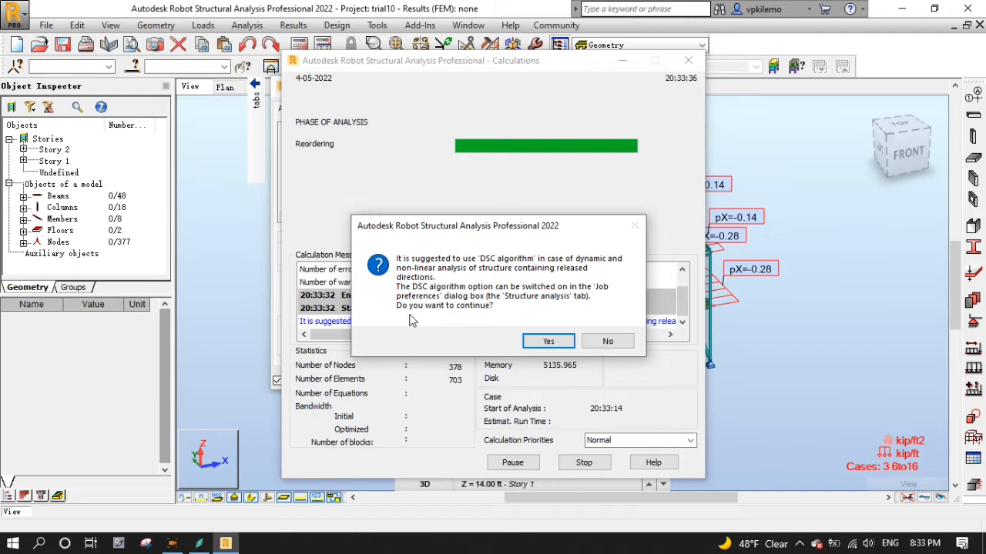
{"action": "mouse_move", "coordinate": [462, 323]}
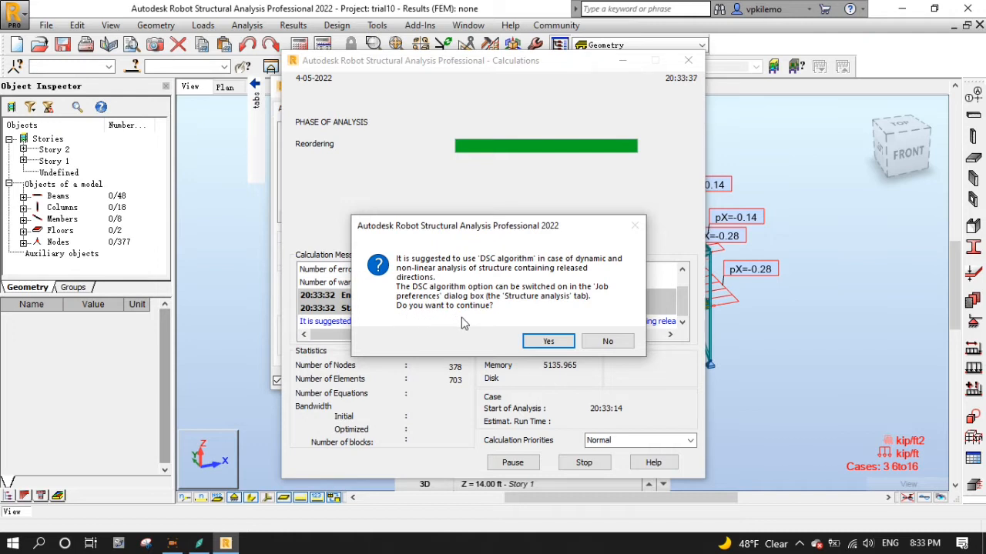
{"action": "mouse_move", "coordinate": [518, 331]}
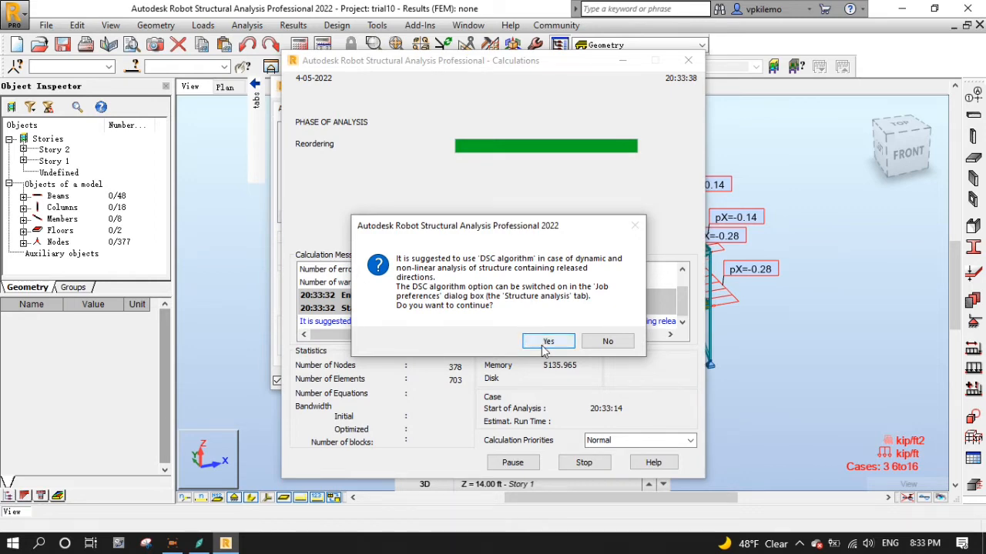
{"action": "left_click", "coordinate": [547, 341]}
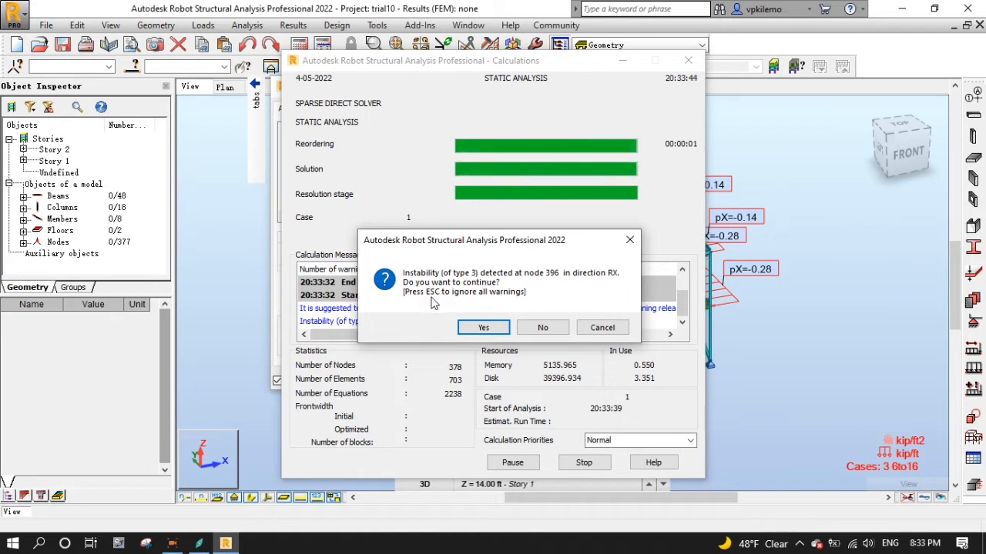
{"action": "left_click", "coordinate": [482, 327]}
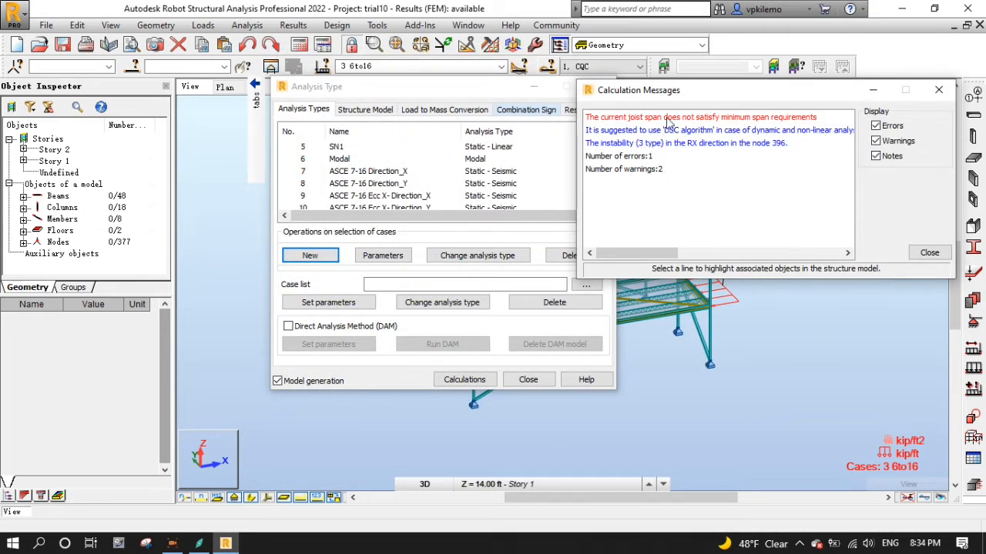
Select the joist-span error message to highlight its associated members
{"action": "left_click", "coordinate": [699, 116]}
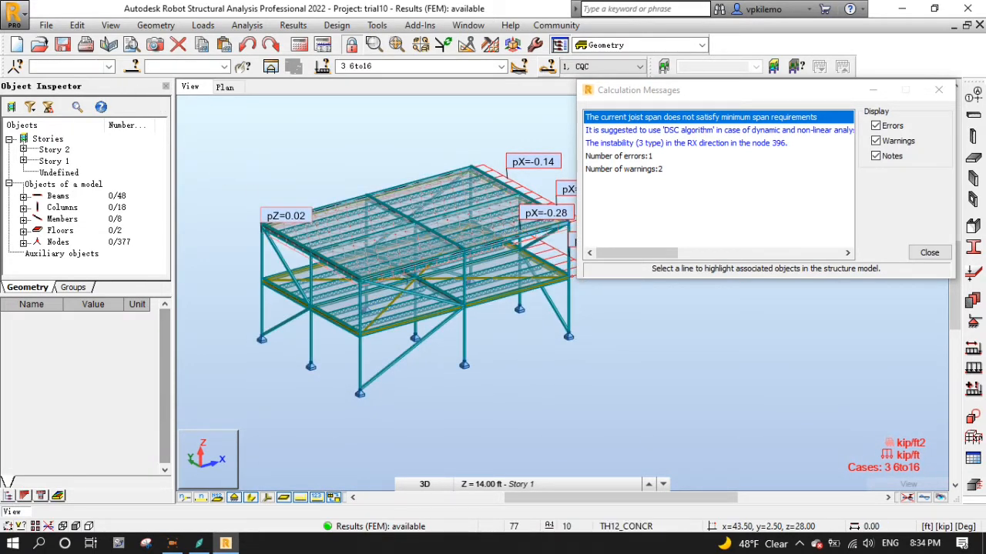
{"action": "mouse_move", "coordinate": [133, 65]}
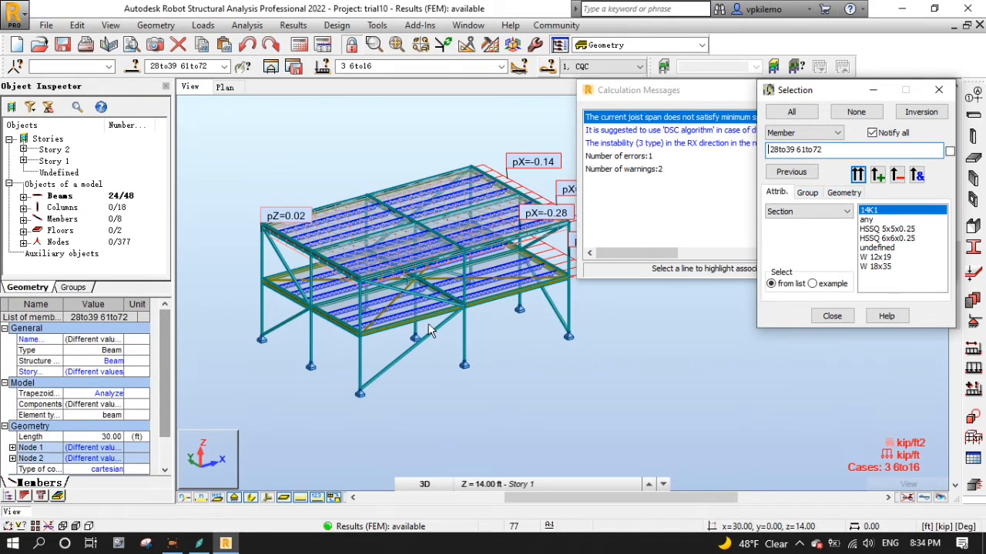
Add the SJI K-series 28K9 joist section and apply it to the selected joists
{"action": "scroll", "scroll_direction": "down", "scroll_amount": 3}
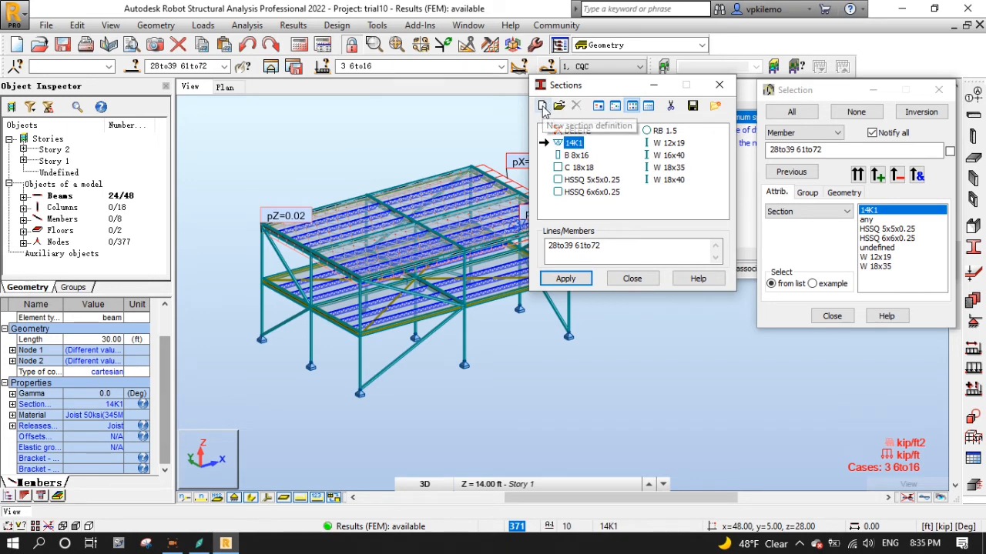
{"action": "left_click", "coordinate": [542, 106]}
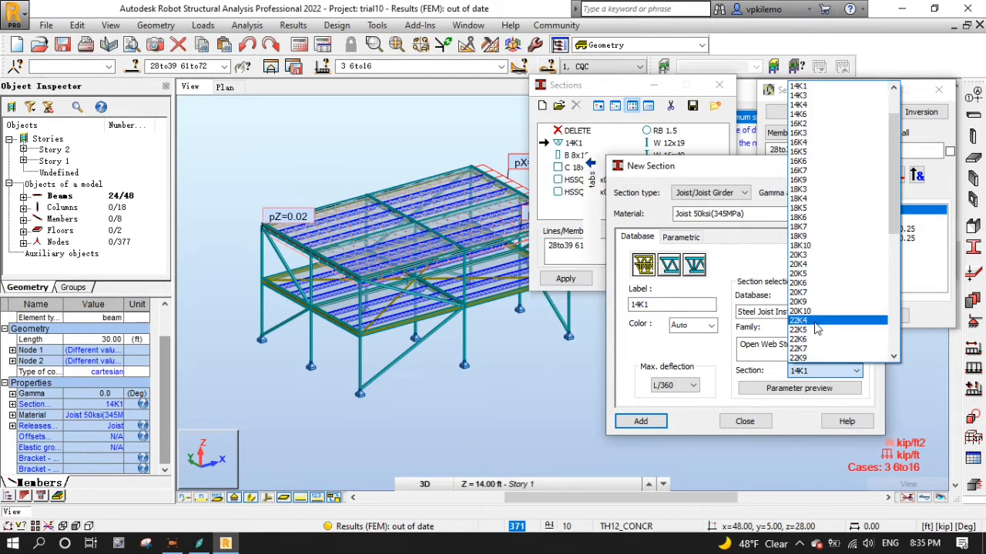
{"action": "scroll", "scroll_direction": "down", "scroll_amount": 3}
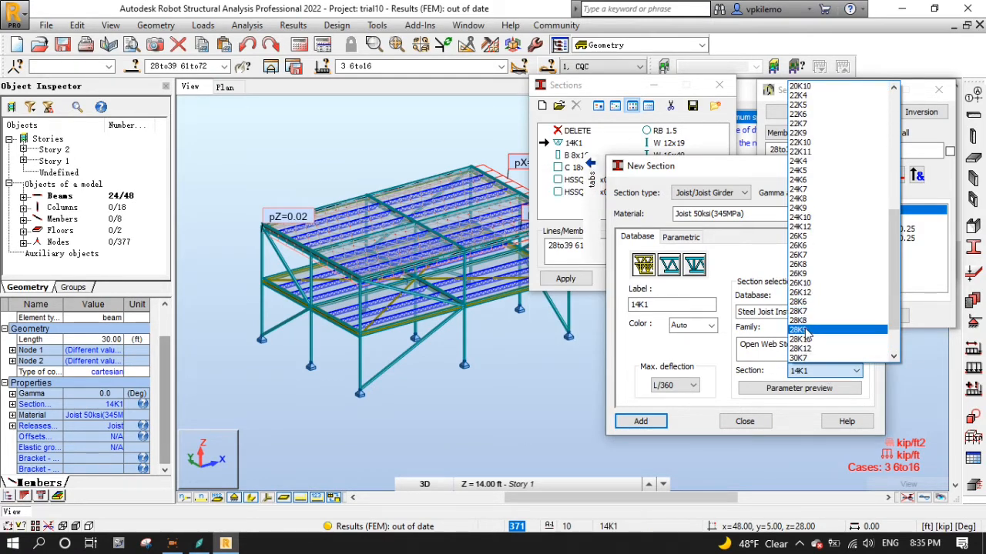
{"action": "left_click", "coordinate": [800, 330]}
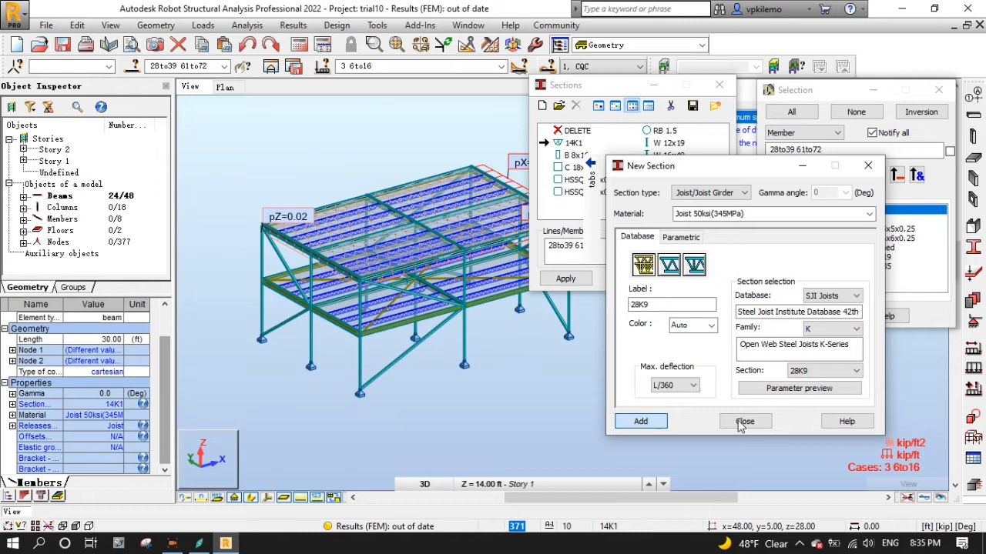
{"action": "left_click", "coordinate": [744, 421]}
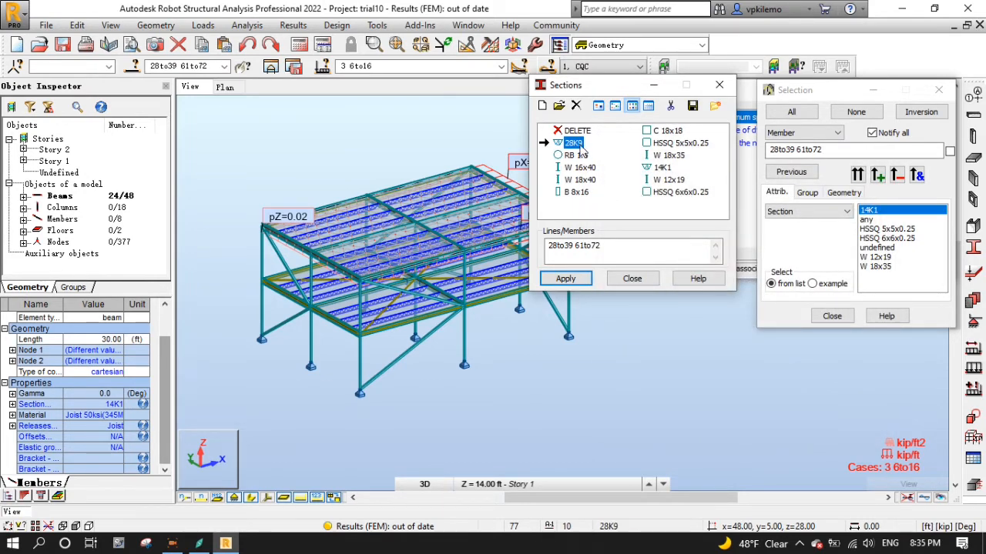
{"action": "left_click", "coordinate": [565, 278]}
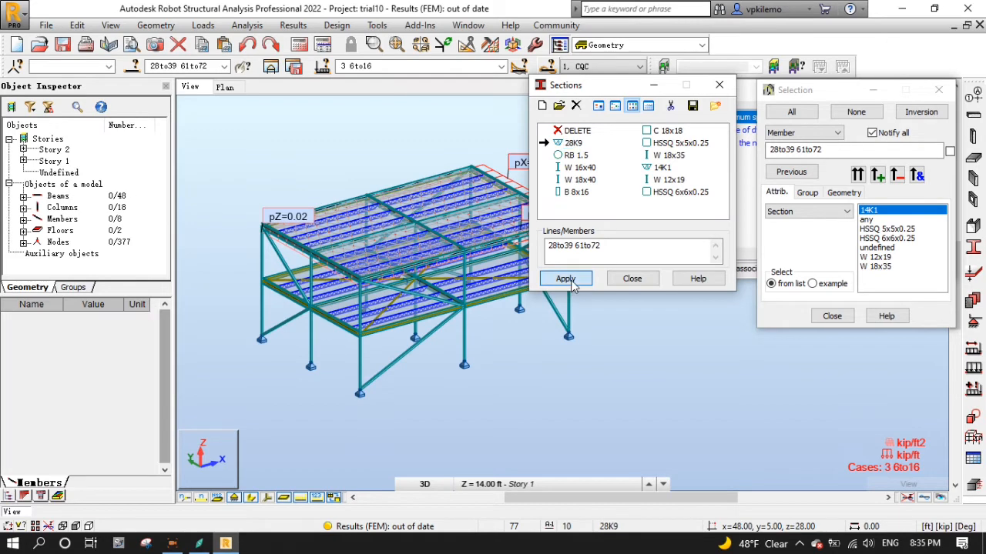
{"action": "left_click", "coordinate": [565, 278]}
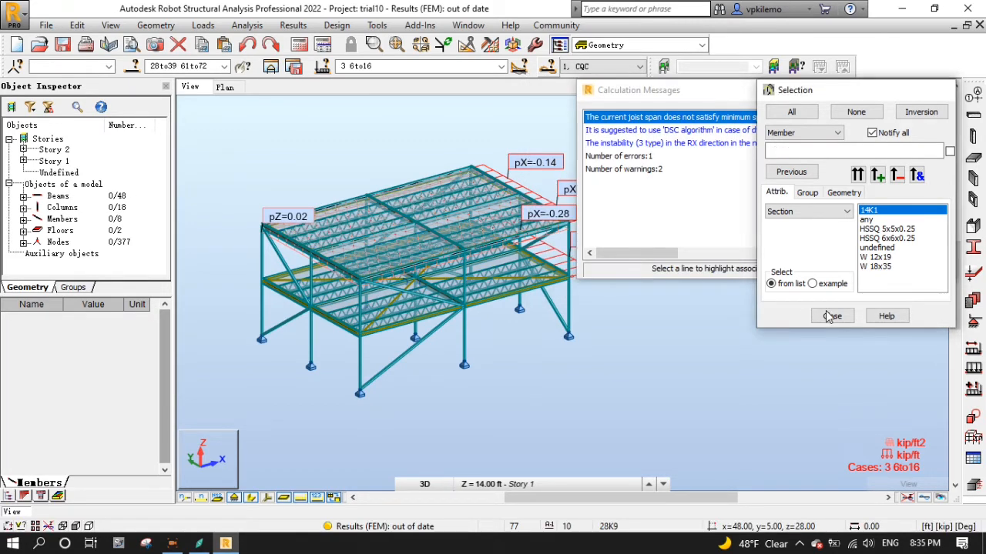
Enable the DSC algorithm for member releases in Job Preferences and close the message windows
{"action": "left_click", "coordinate": [831, 315]}
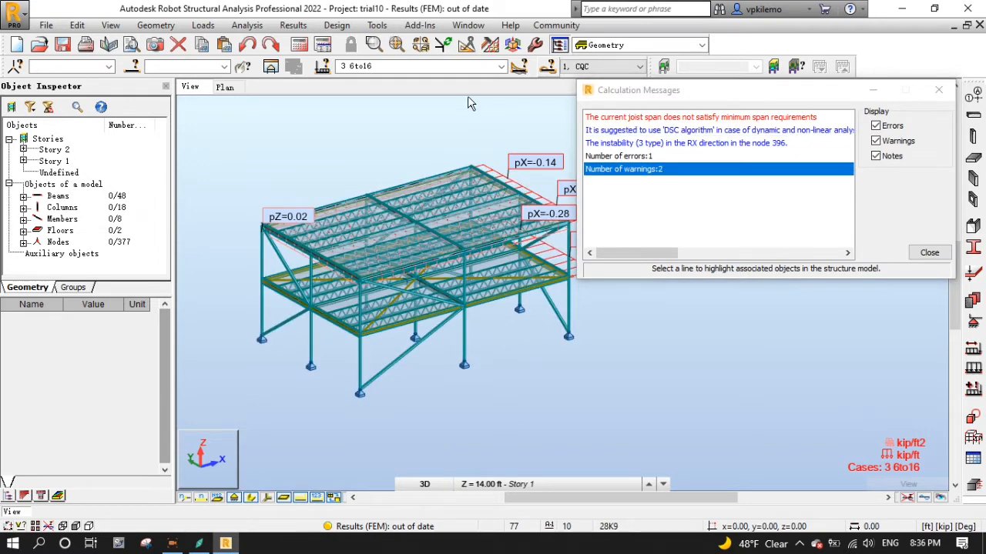
{"action": "left_click", "coordinate": [376, 25]}
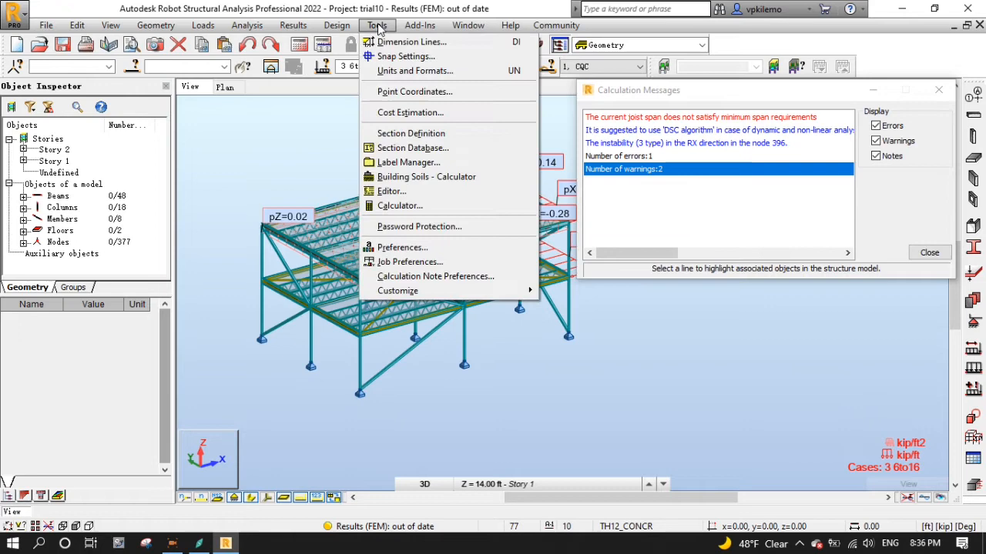
{"action": "mouse_move", "coordinate": [409, 262]}
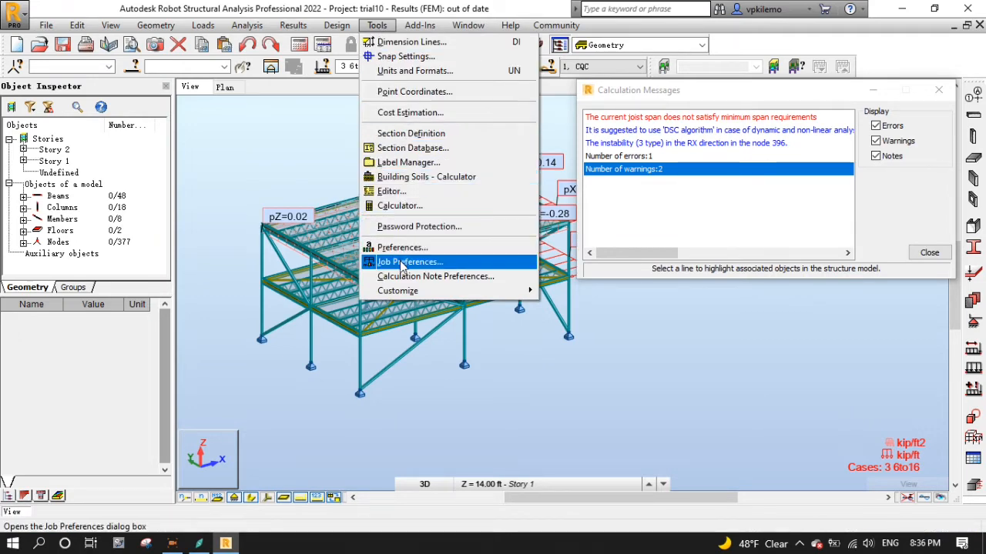
{"action": "left_click", "coordinate": [409, 262]}
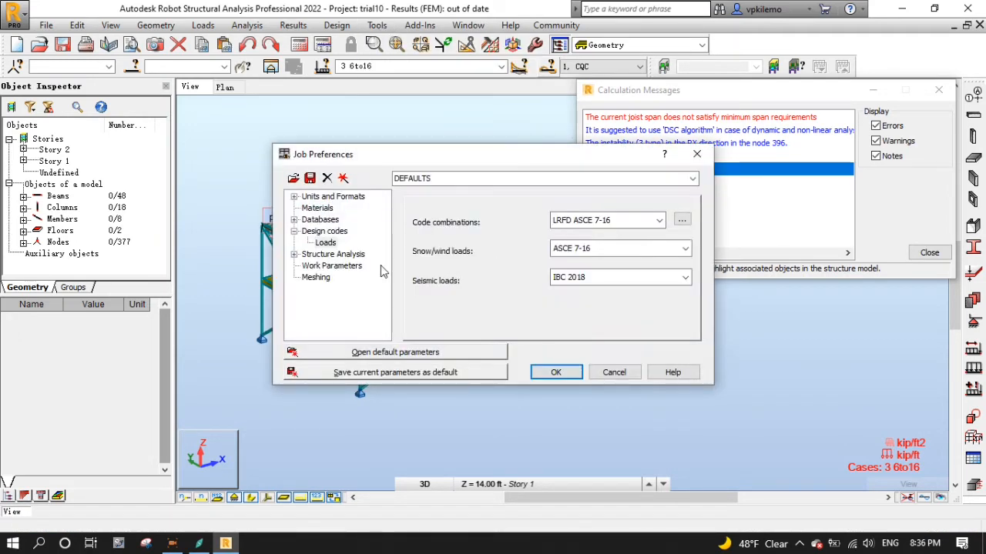
{"action": "left_click", "coordinate": [333, 253]}
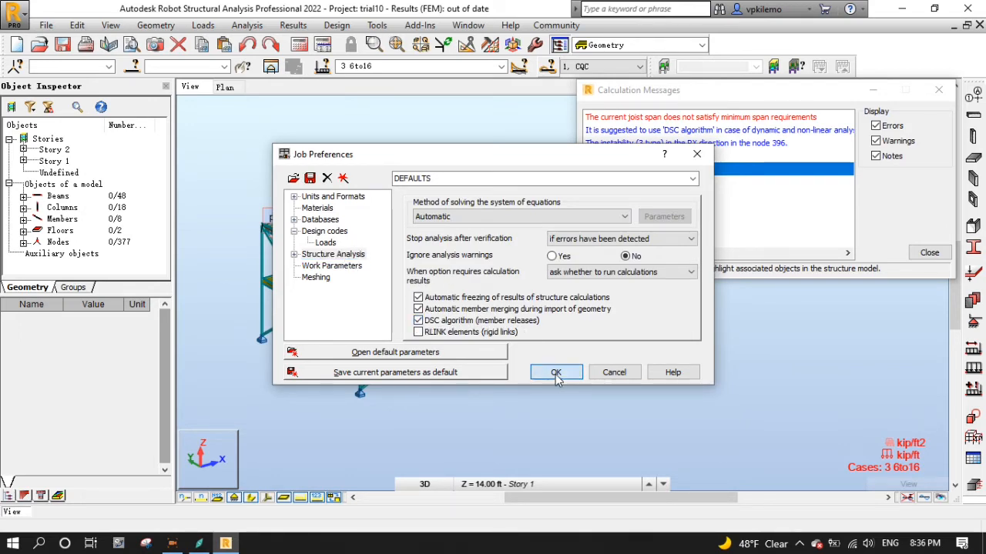
{"action": "left_click", "coordinate": [556, 372]}
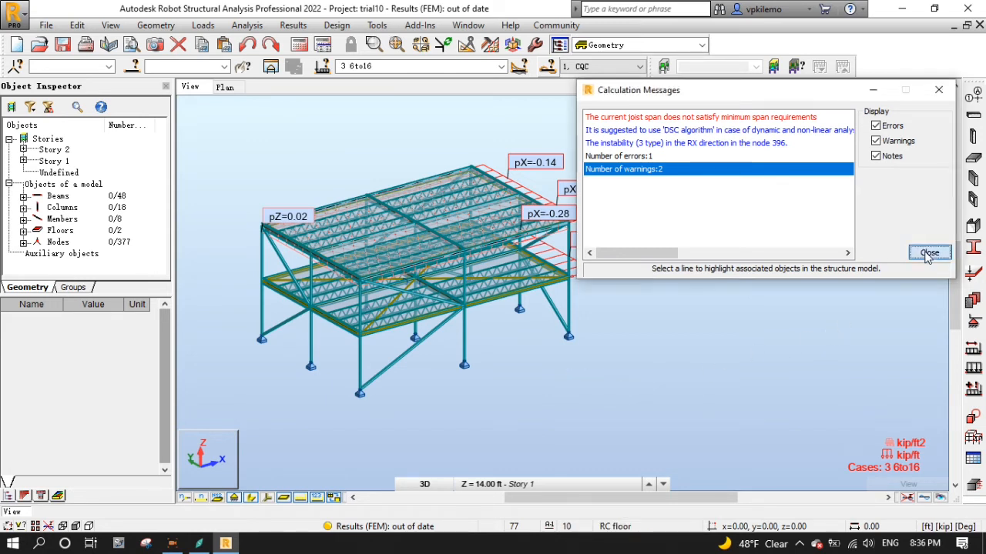
{"action": "left_click", "coordinate": [928, 252]}
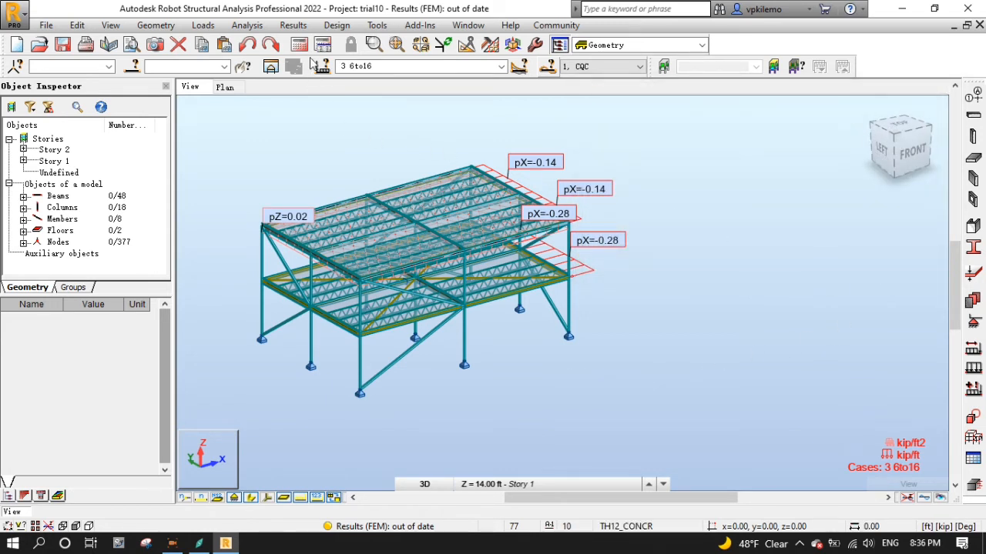
{"action": "mouse_move", "coordinate": [300, 65]}
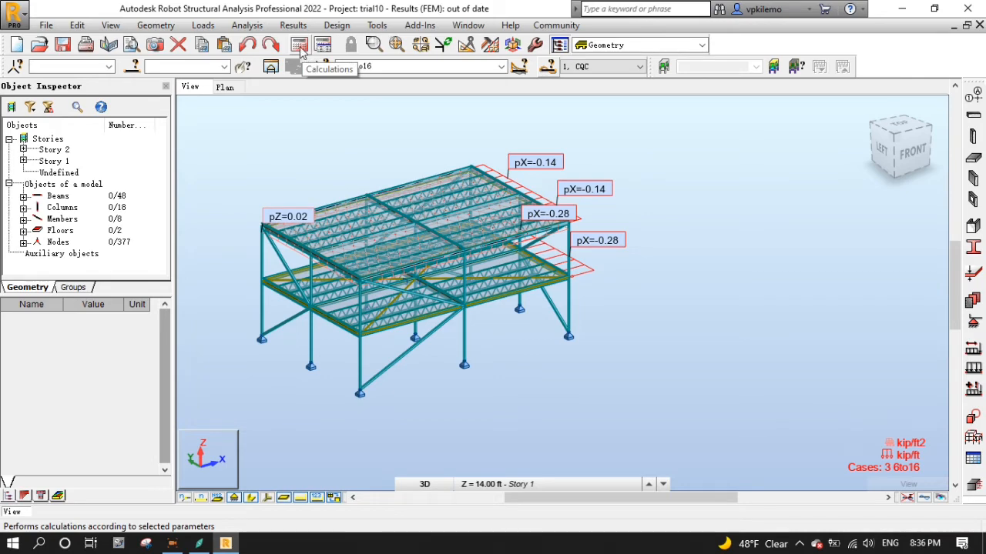
Recalculate, continuing past the node 396 instability warning, and close the calculation messages
{"action": "left_click", "coordinate": [299, 44]}
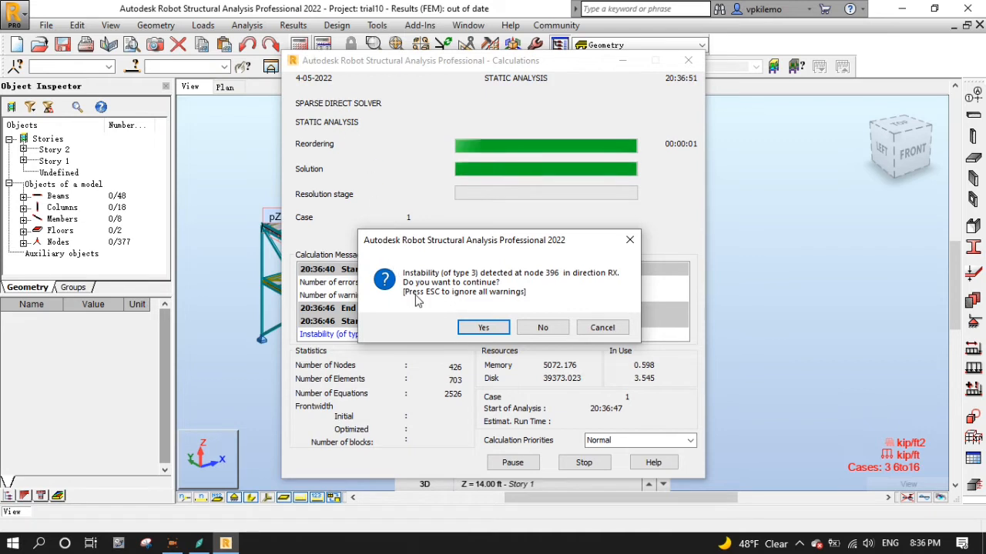
{"action": "mouse_move", "coordinate": [429, 304]}
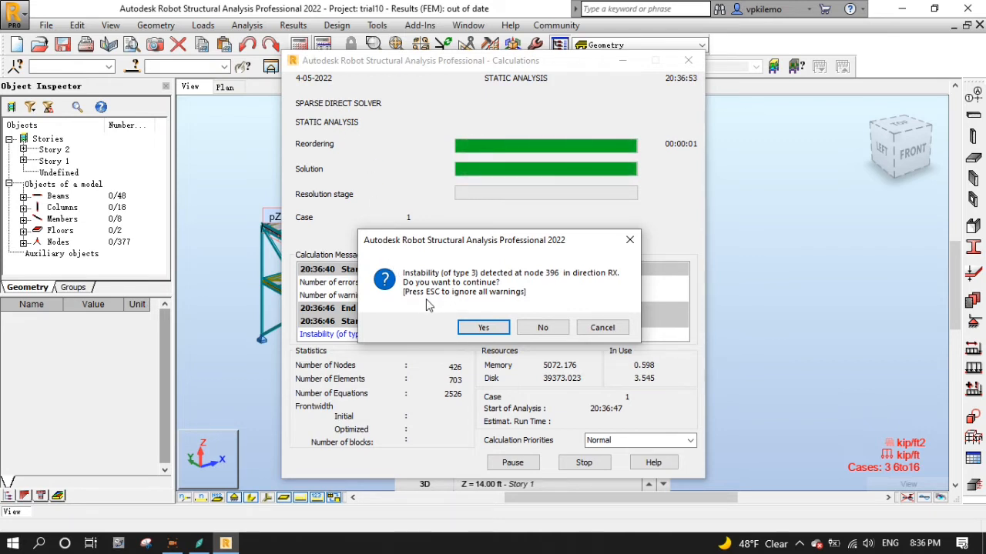
{"action": "left_click", "coordinate": [483, 327]}
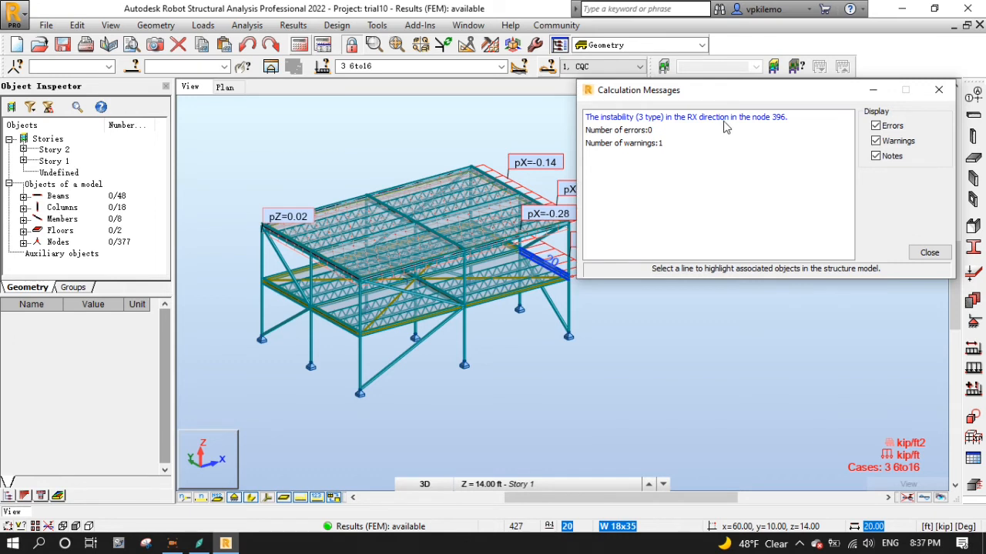
{"action": "left_click", "coordinate": [929, 252]}
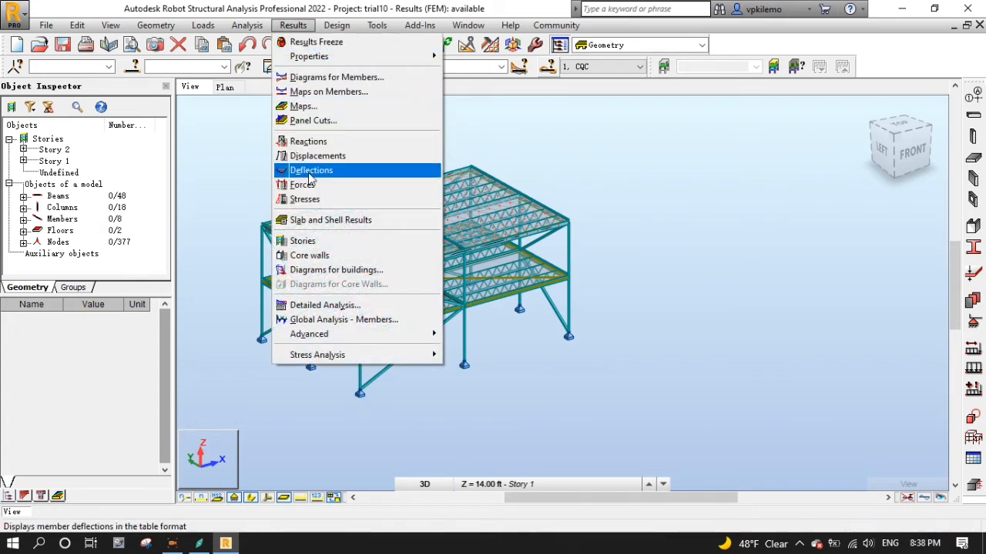
{"action": "mouse_move", "coordinate": [309, 334]}
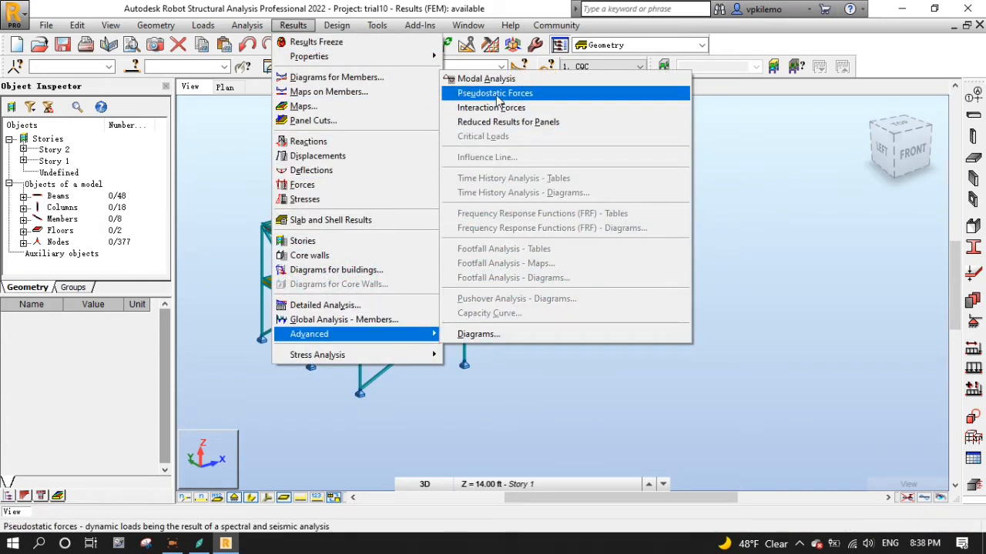
Open the Modal Analysis results table for modes 1–10 and check the case selection list
{"action": "left_click", "coordinate": [486, 79]}
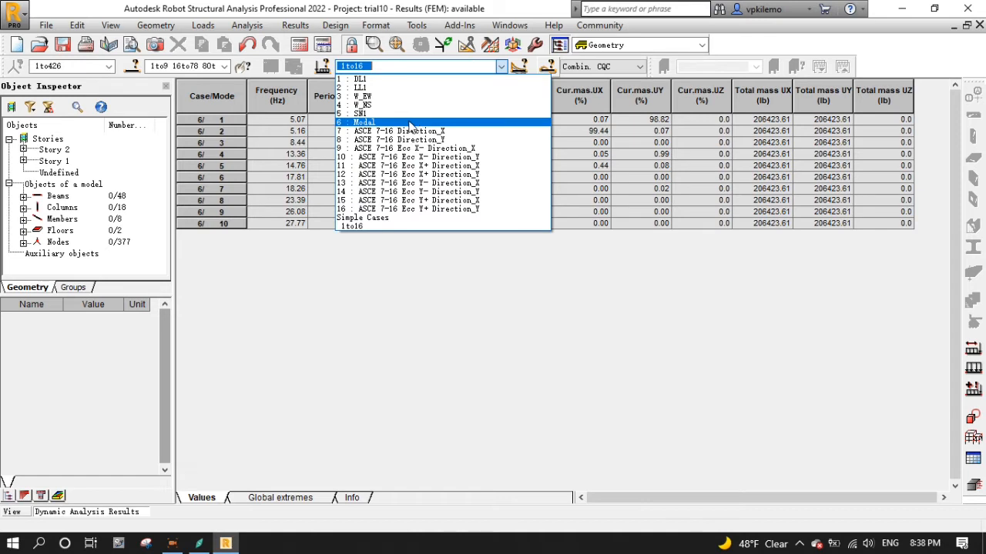
{"action": "left_click", "coordinate": [365, 122]}
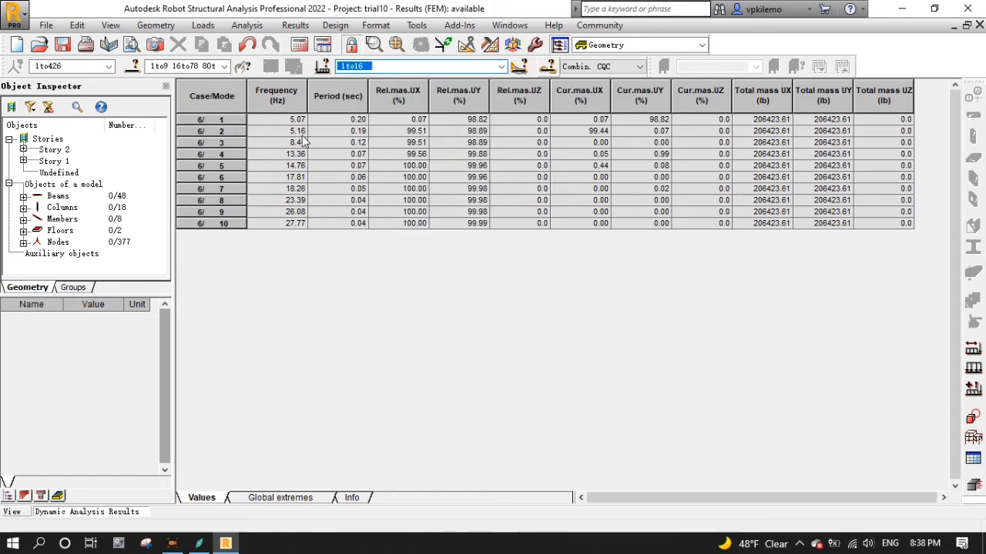
{"action": "mouse_move", "coordinate": [319, 245]}
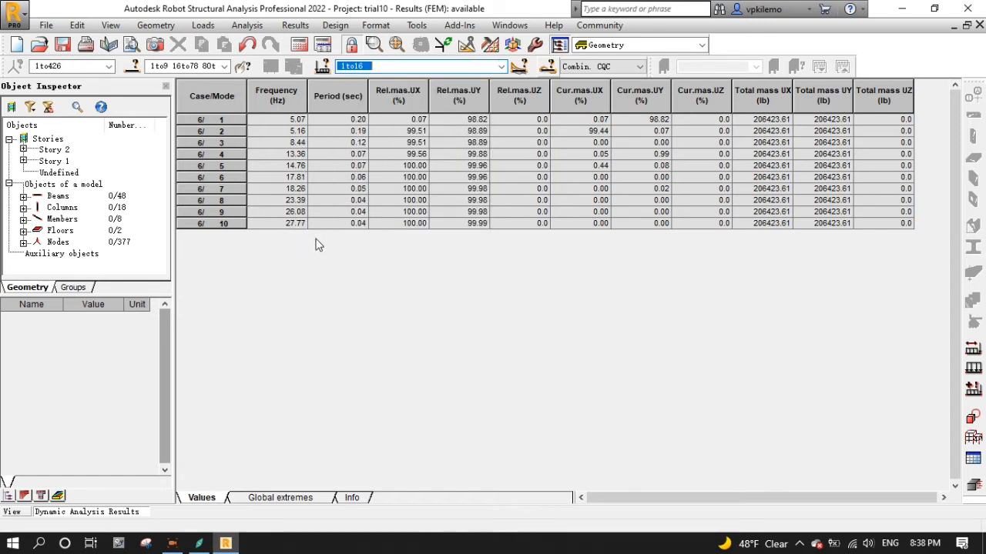
{"action": "mouse_move", "coordinate": [337, 247]}
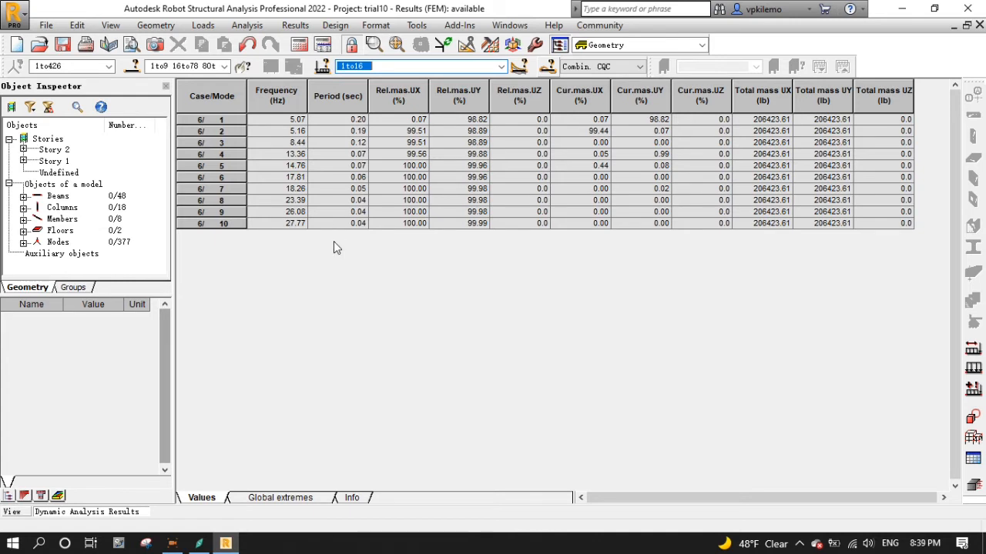
{"action": "mouse_move", "coordinate": [706, 239]}
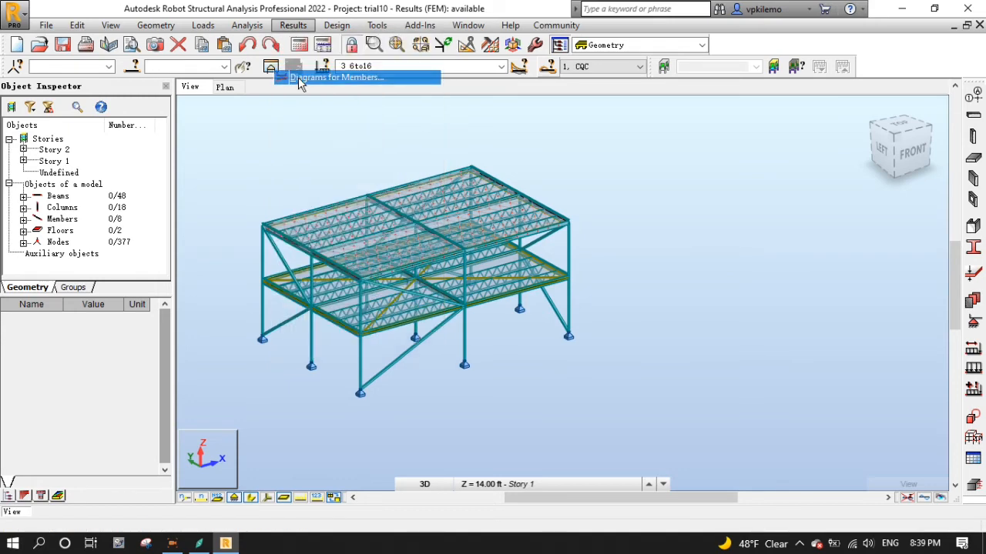
Display the normalized deformation diagram for case 7 ASCE 7-16 Direction_X in front elevation
{"action": "left_click", "coordinate": [335, 77]}
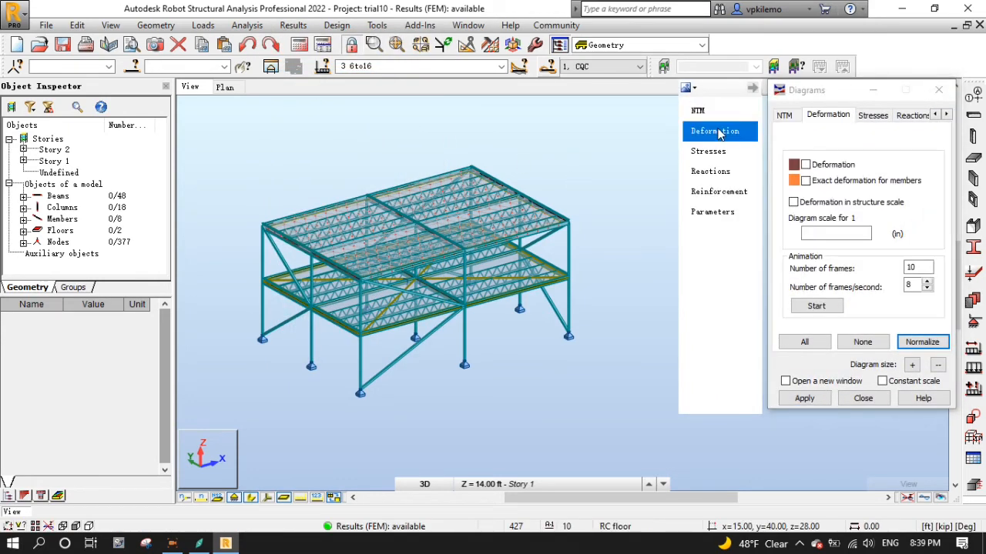
{"action": "left_click", "coordinate": [803, 164]}
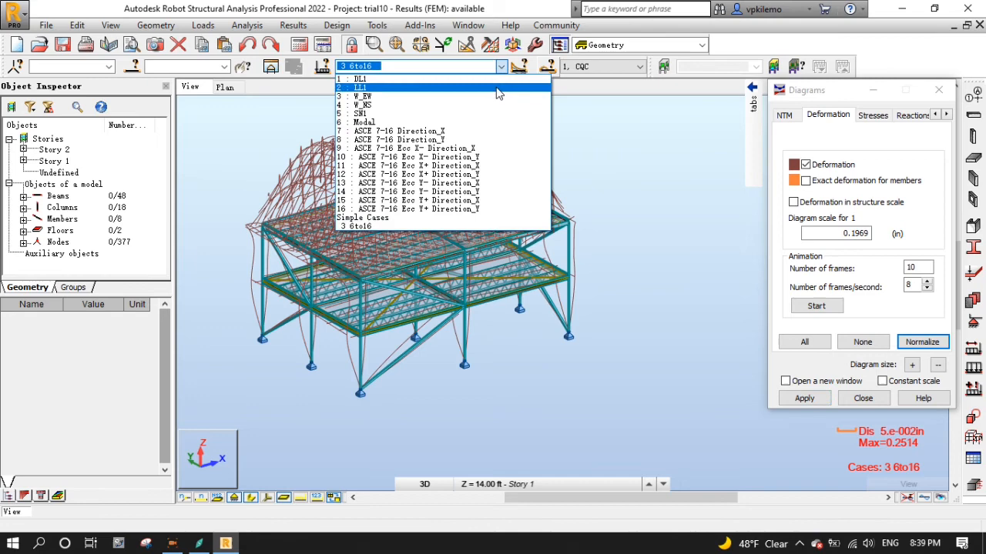
{"action": "left_click", "coordinate": [399, 130]}
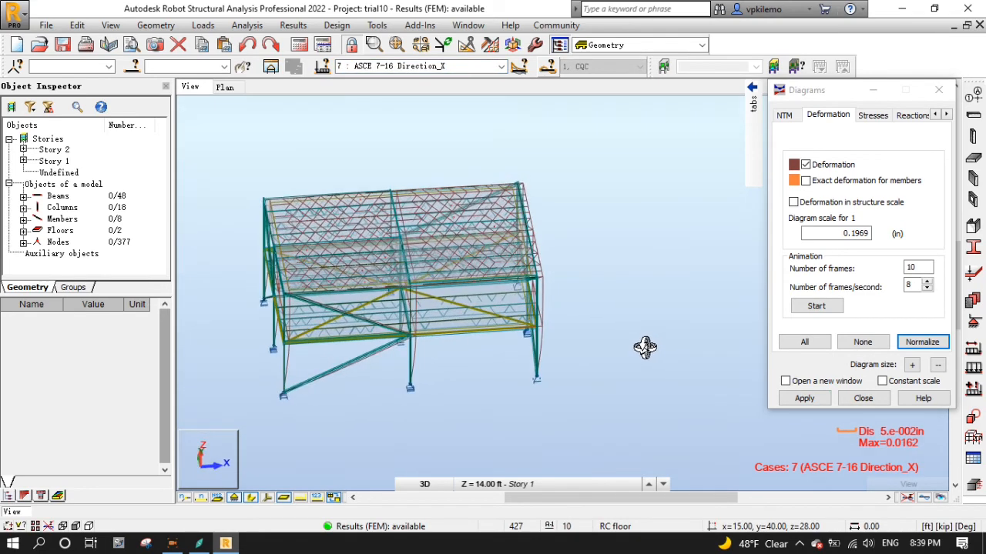
{"action": "left_click", "coordinate": [803, 398]}
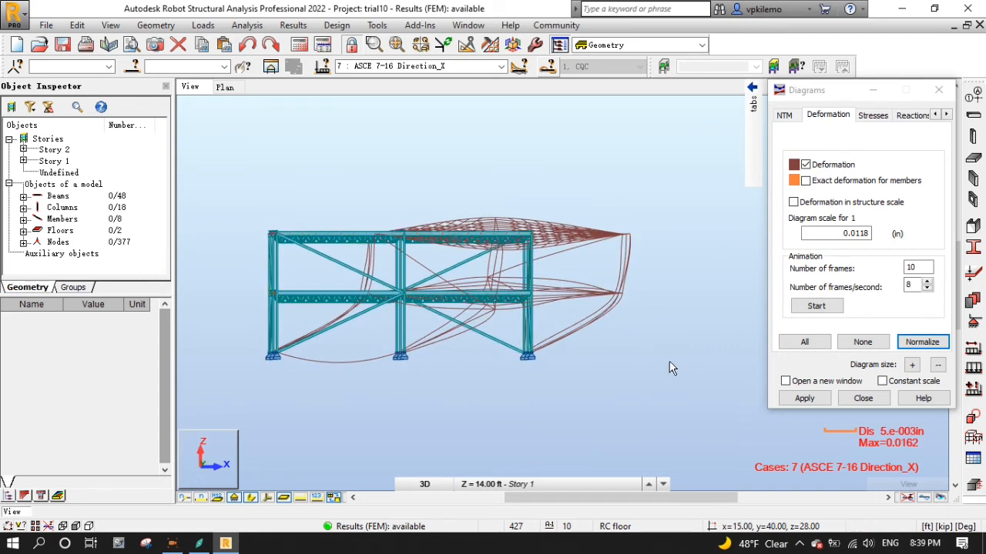
{"action": "left_click", "coordinate": [922, 342]}
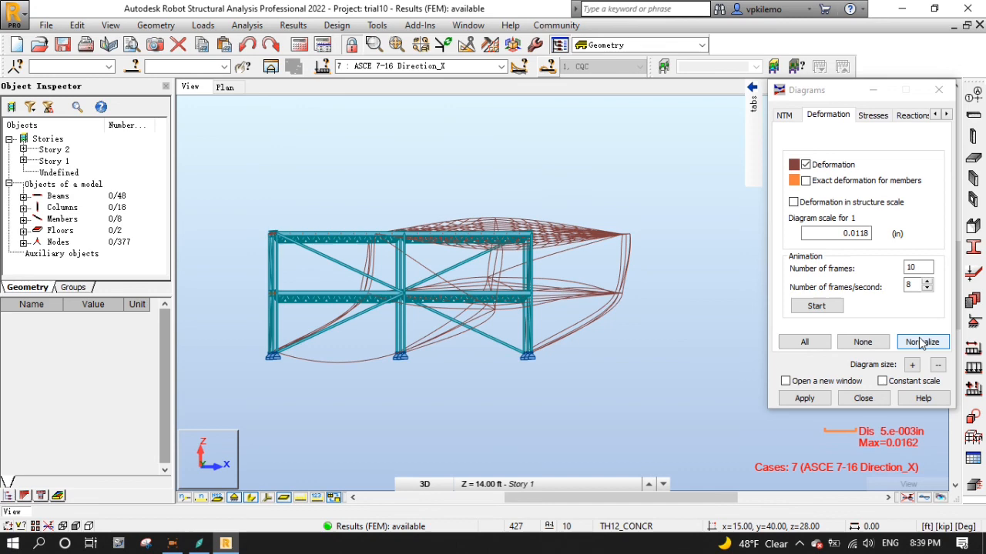